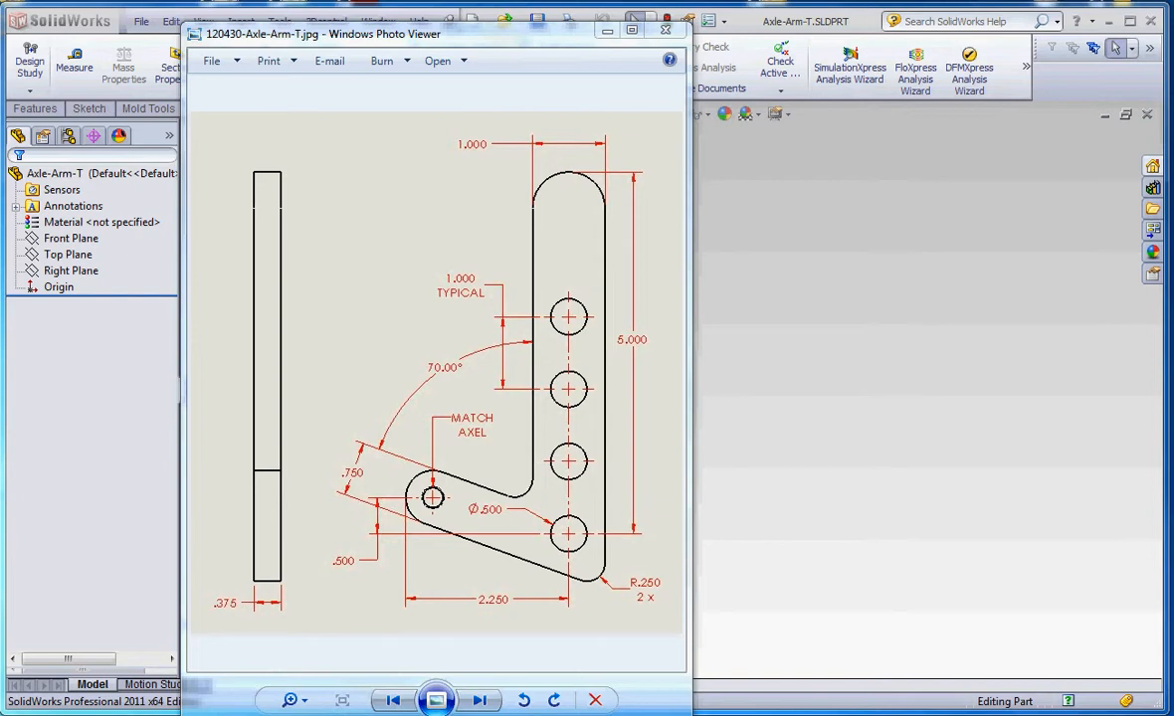
mouse_move(544, 477)
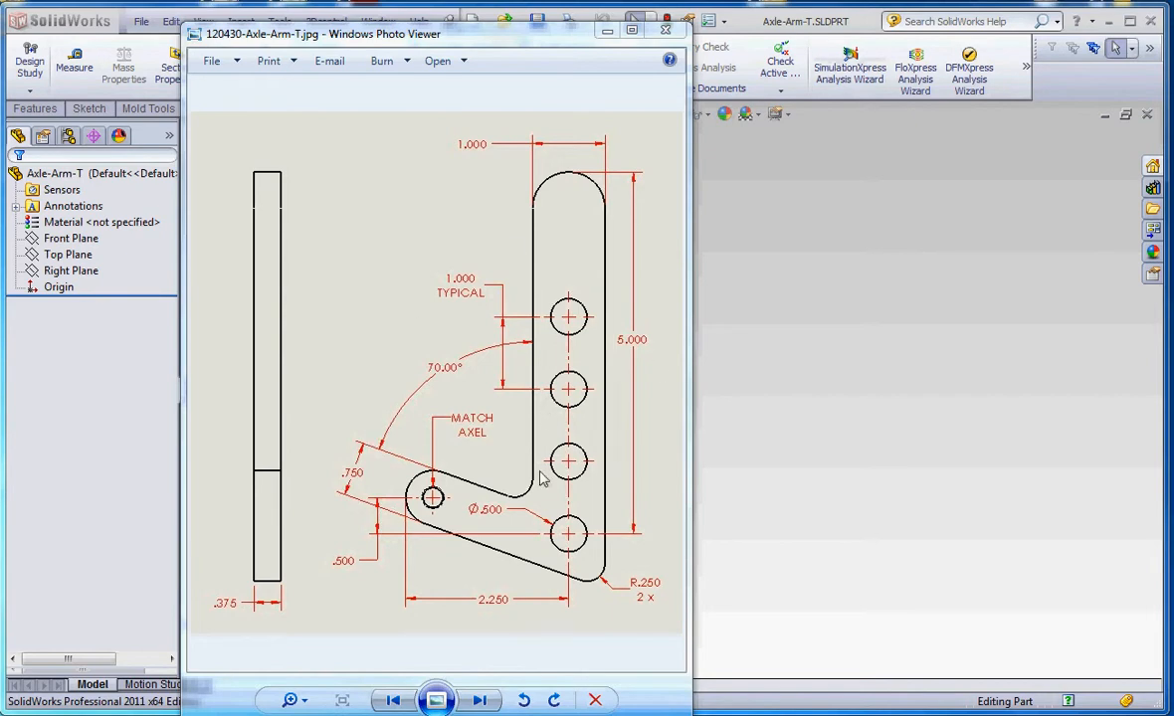
mouse_move(579, 270)
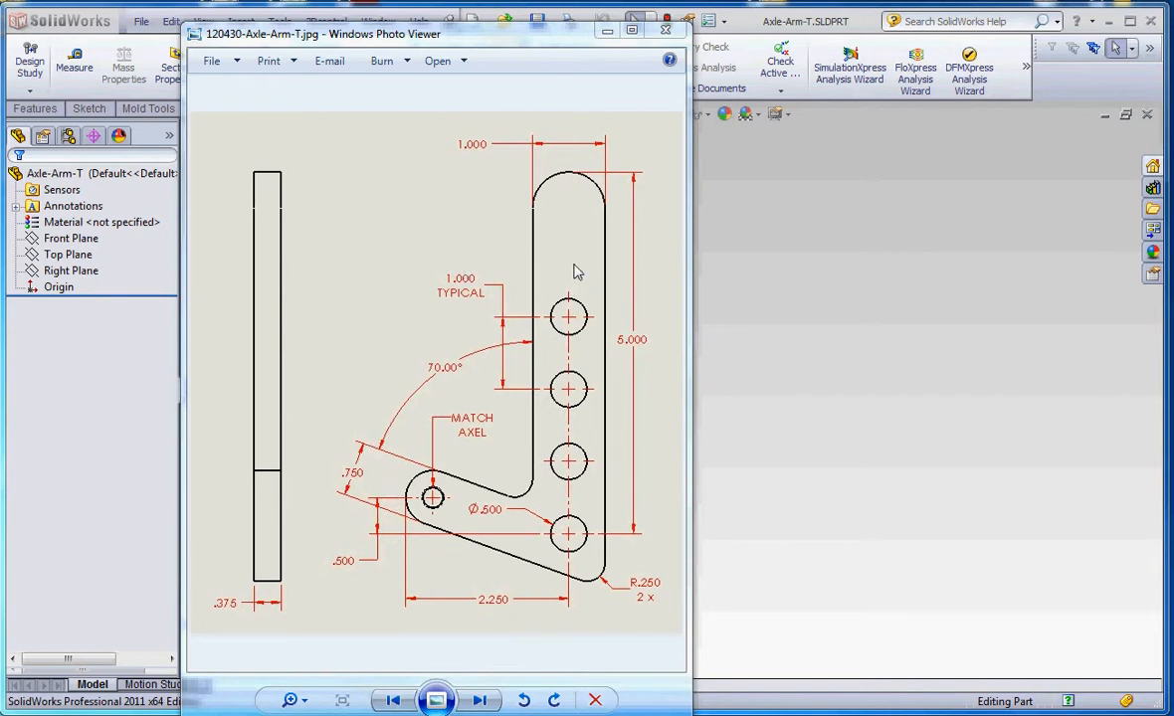
mouse_move(573, 465)
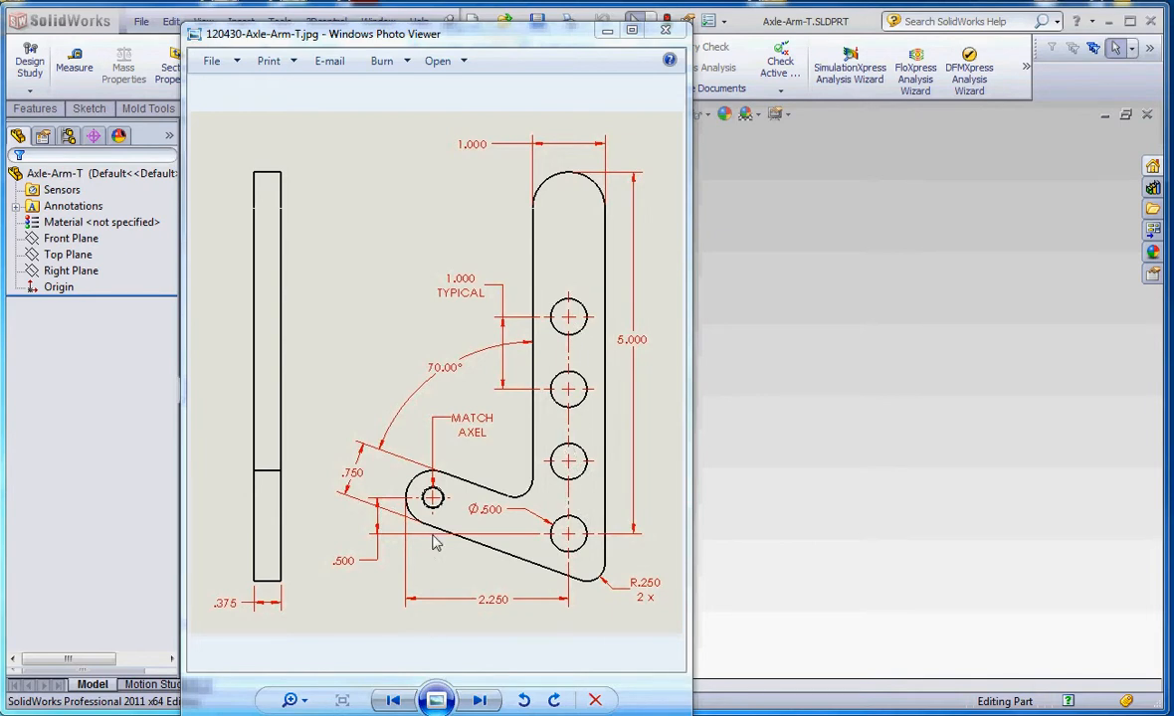
mouse_move(473, 563)
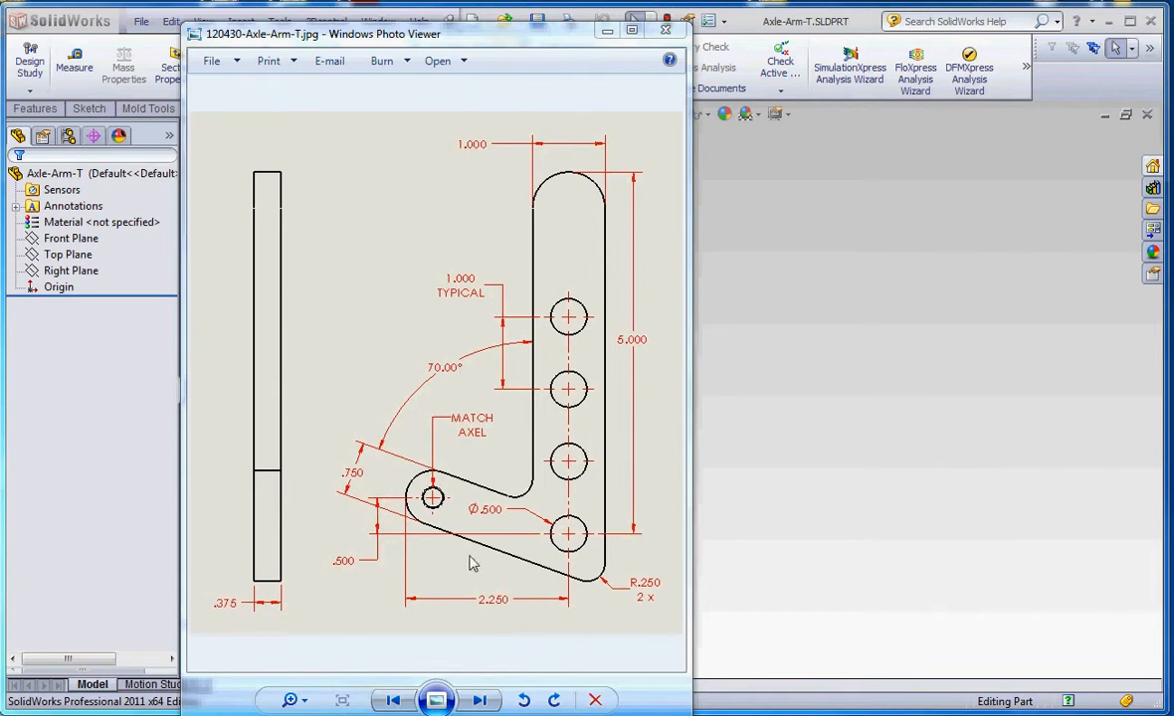
mouse_move(575, 445)
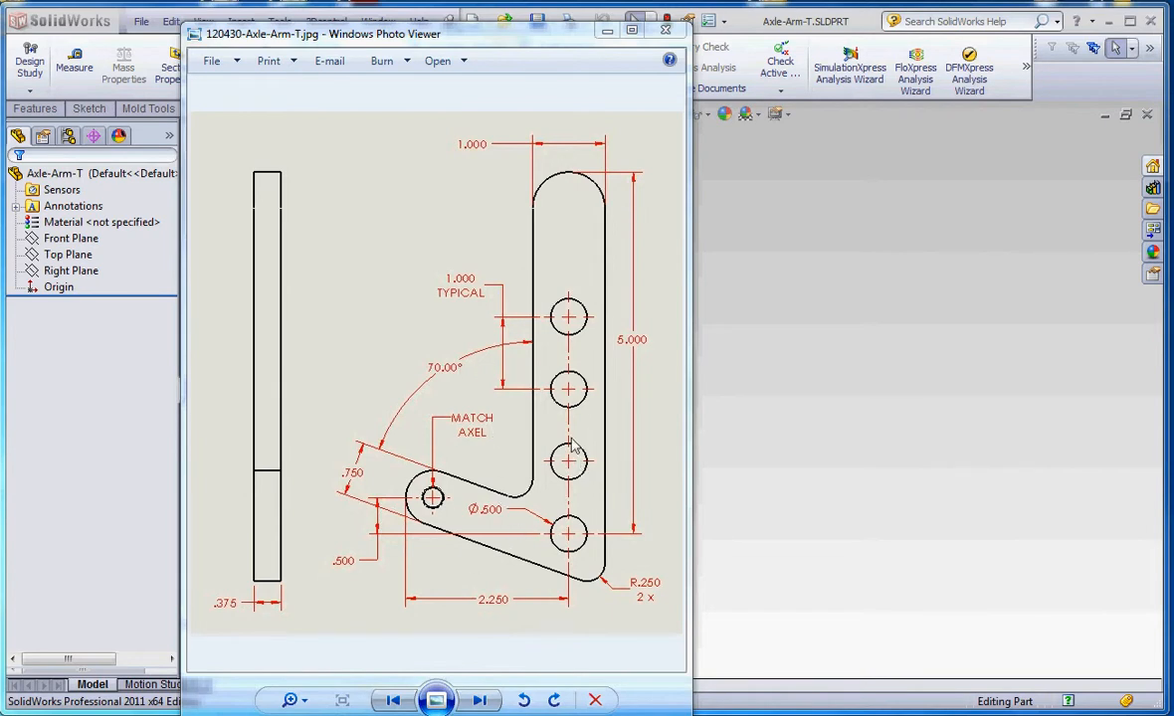
mouse_move(569, 402)
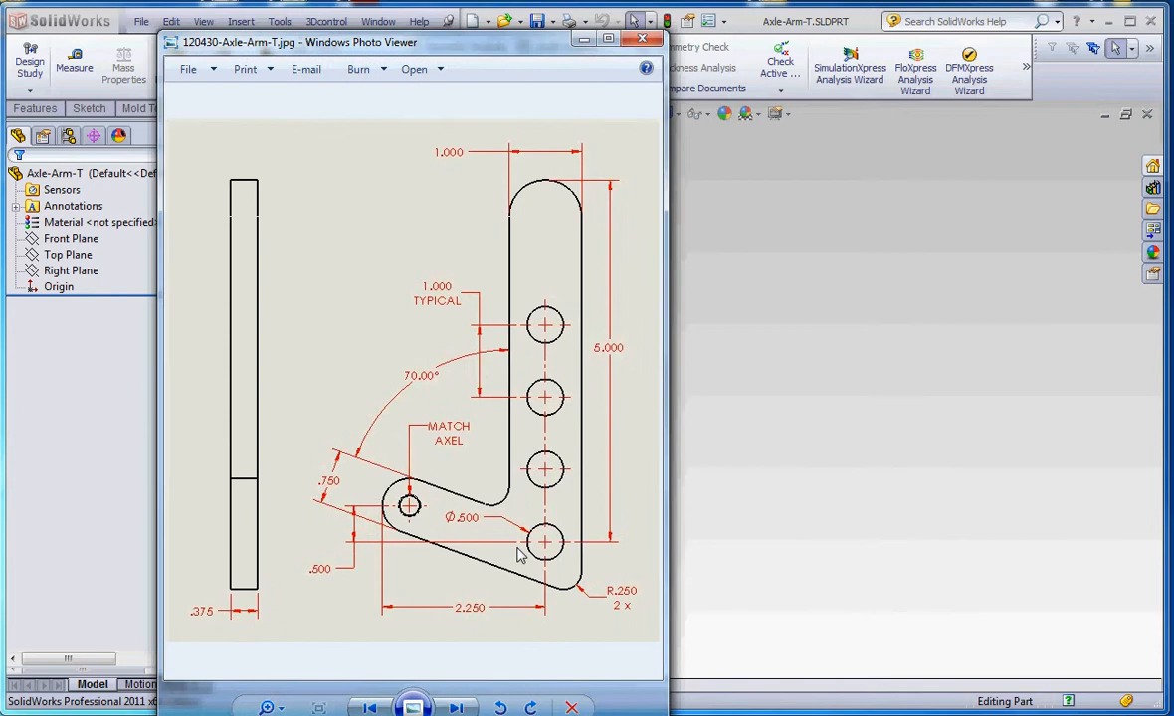
mouse_move(545, 565)
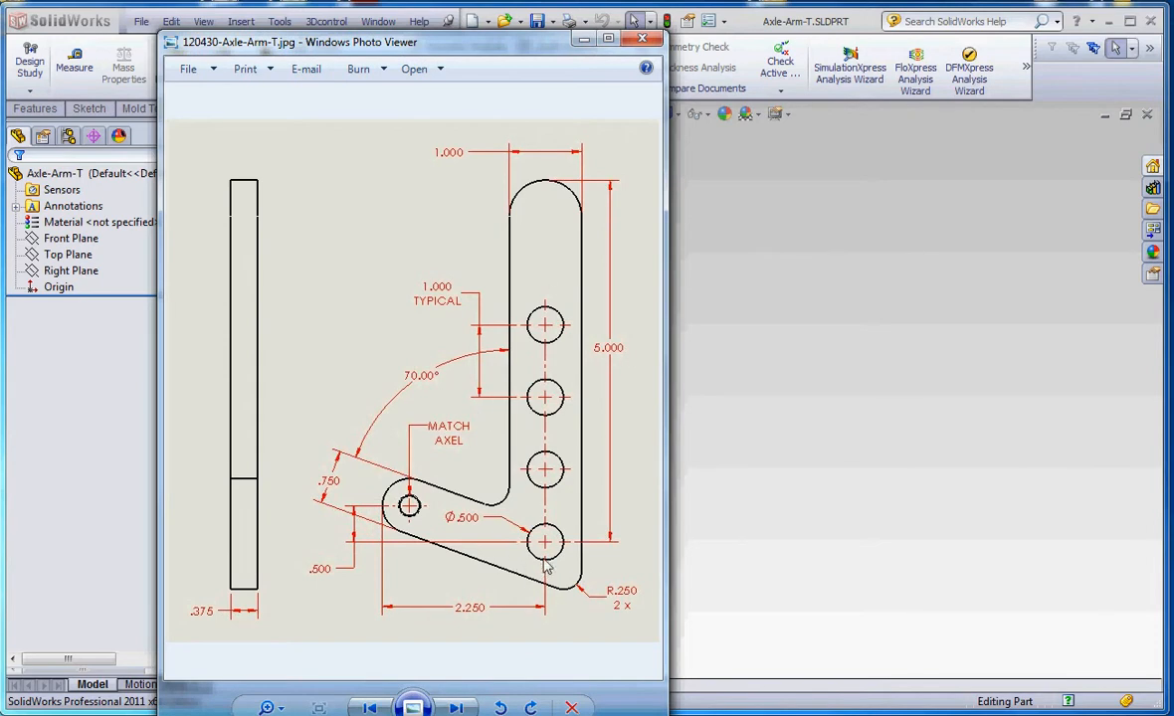
mouse_move(525, 557)
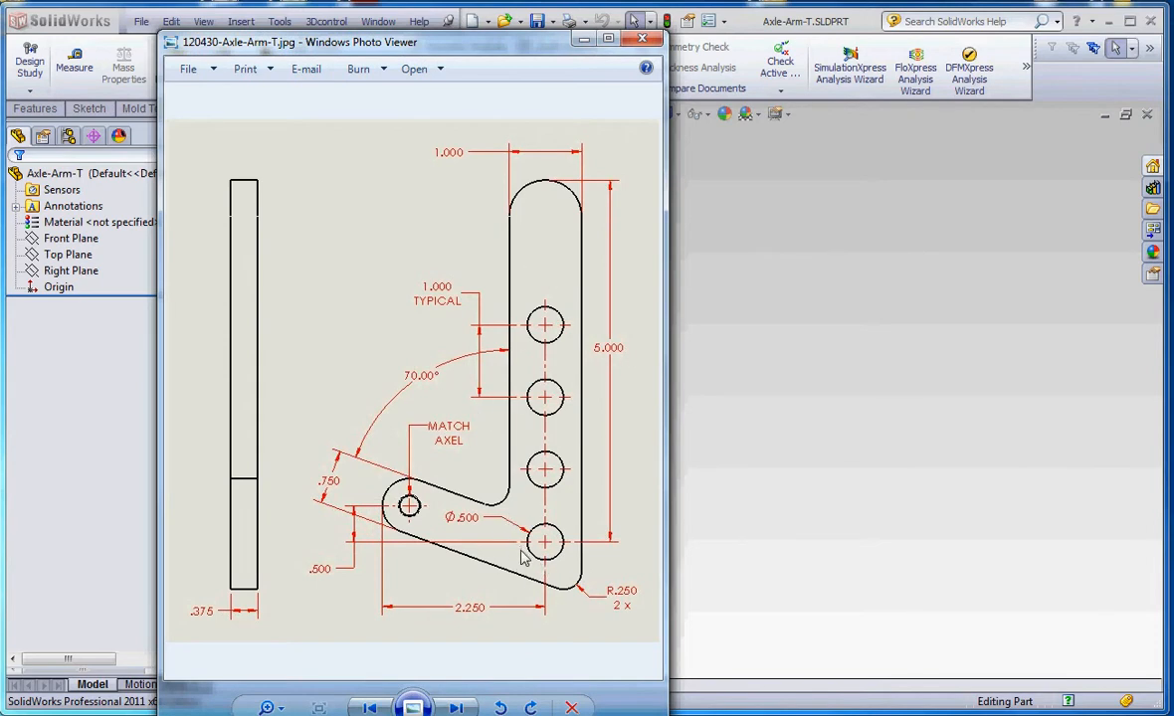
mouse_move(518, 553)
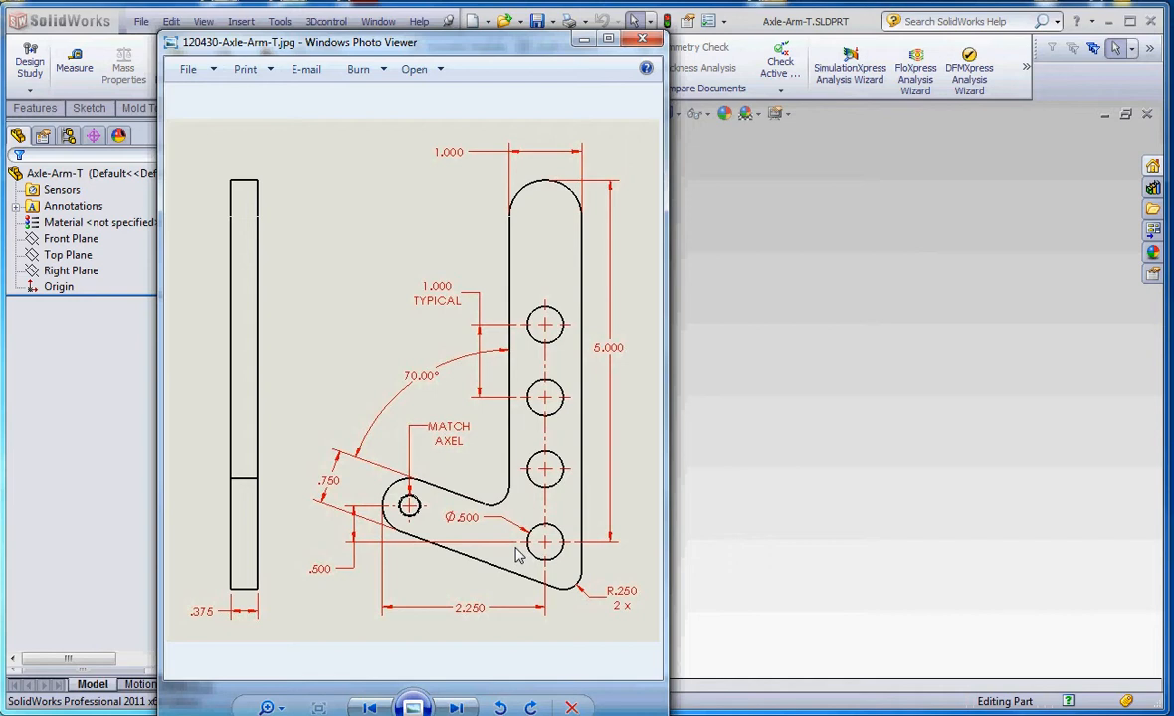
mouse_move(521, 553)
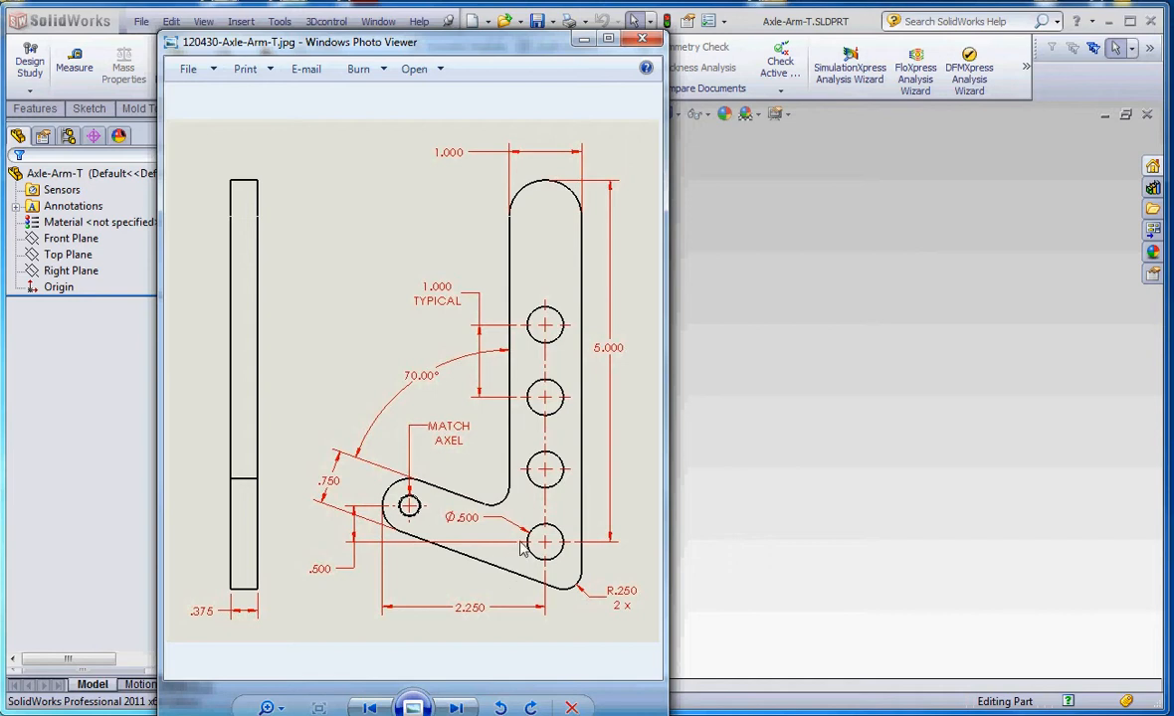
mouse_move(477, 529)
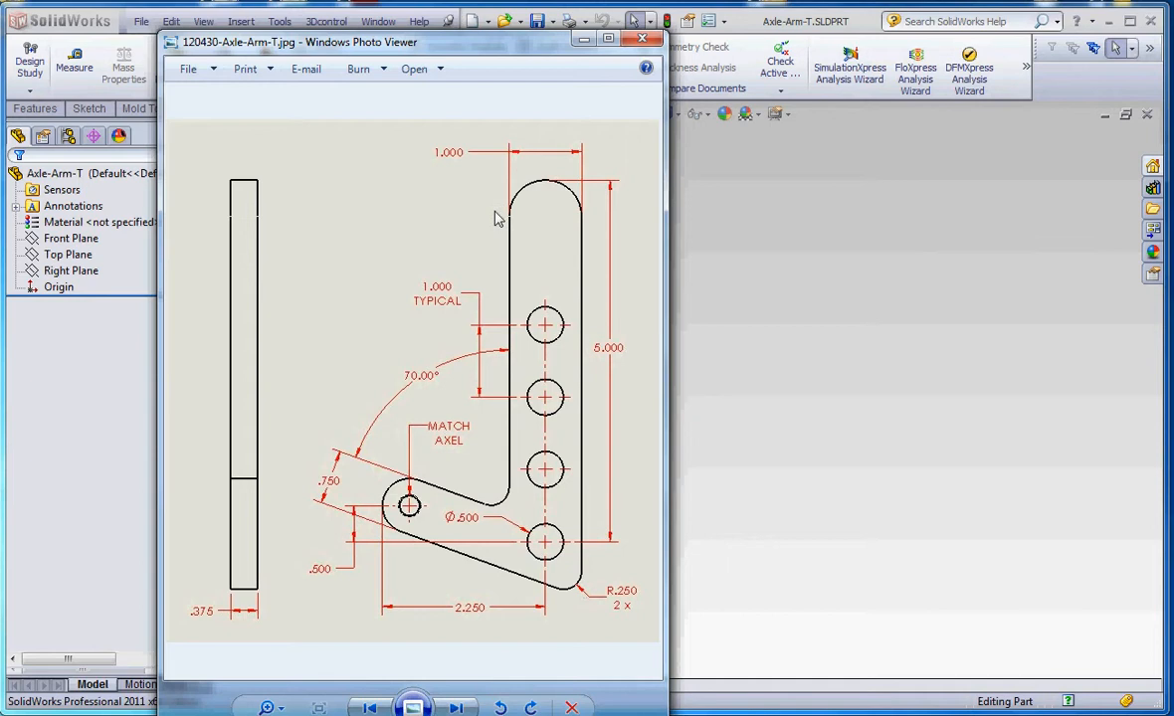
mouse_move(569, 549)
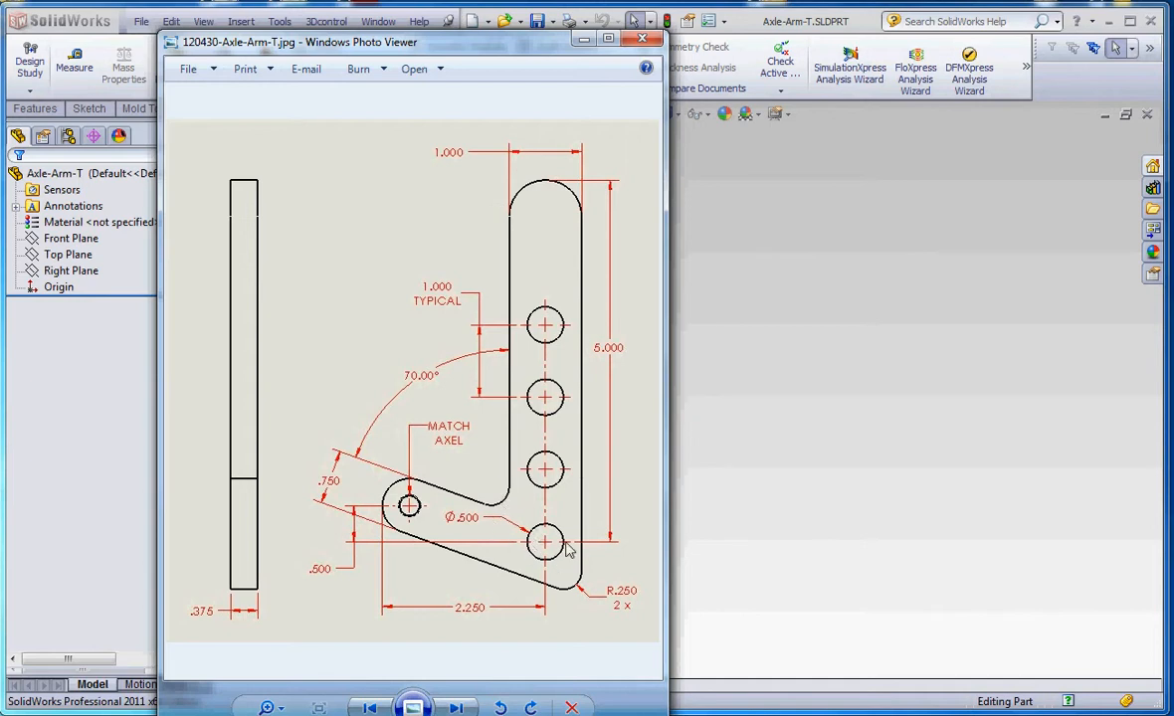
mouse_move(553, 549)
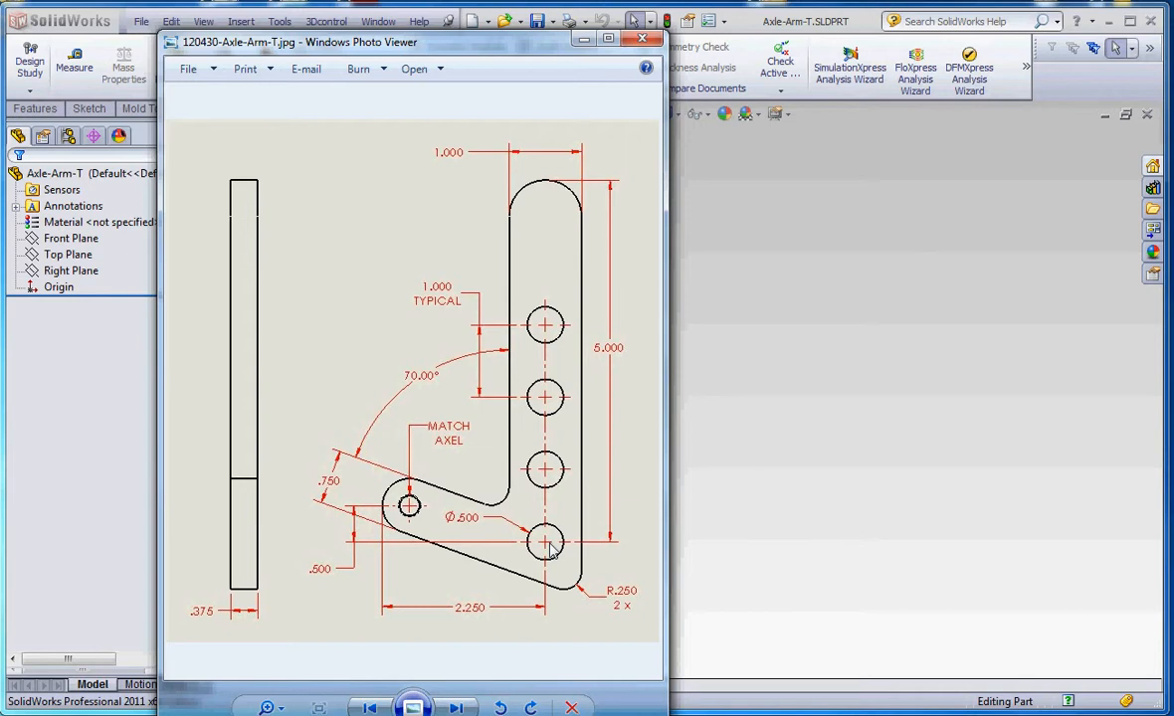
mouse_move(542, 517)
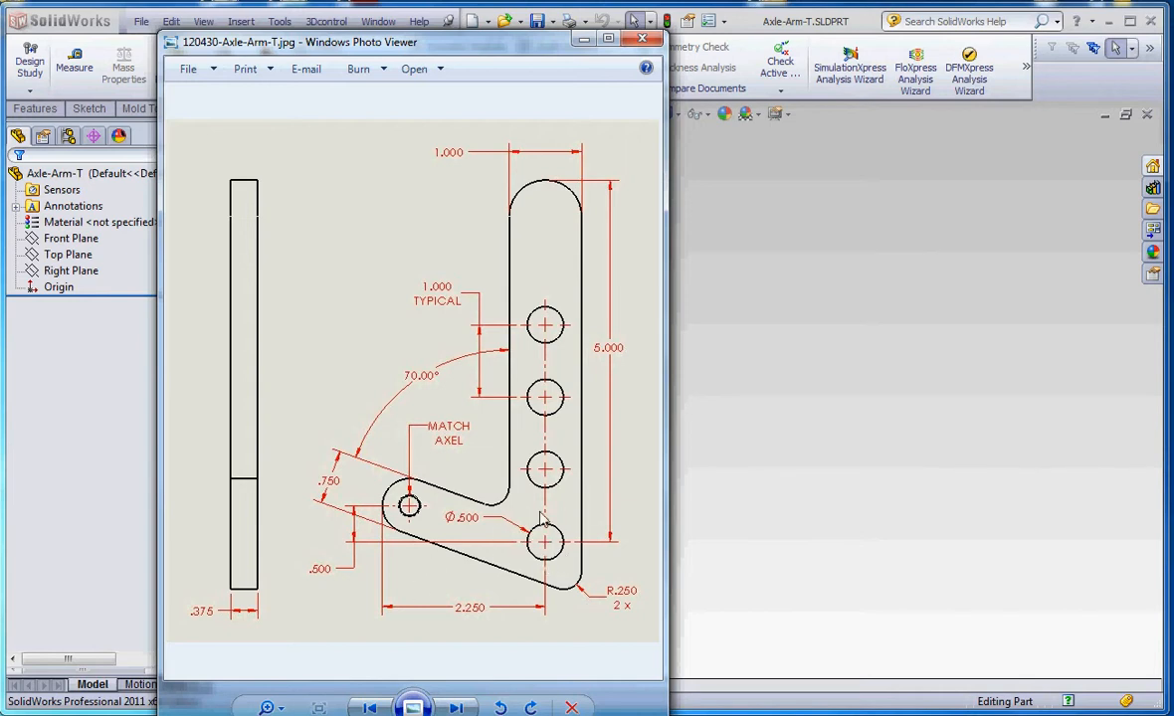
mouse_move(530, 553)
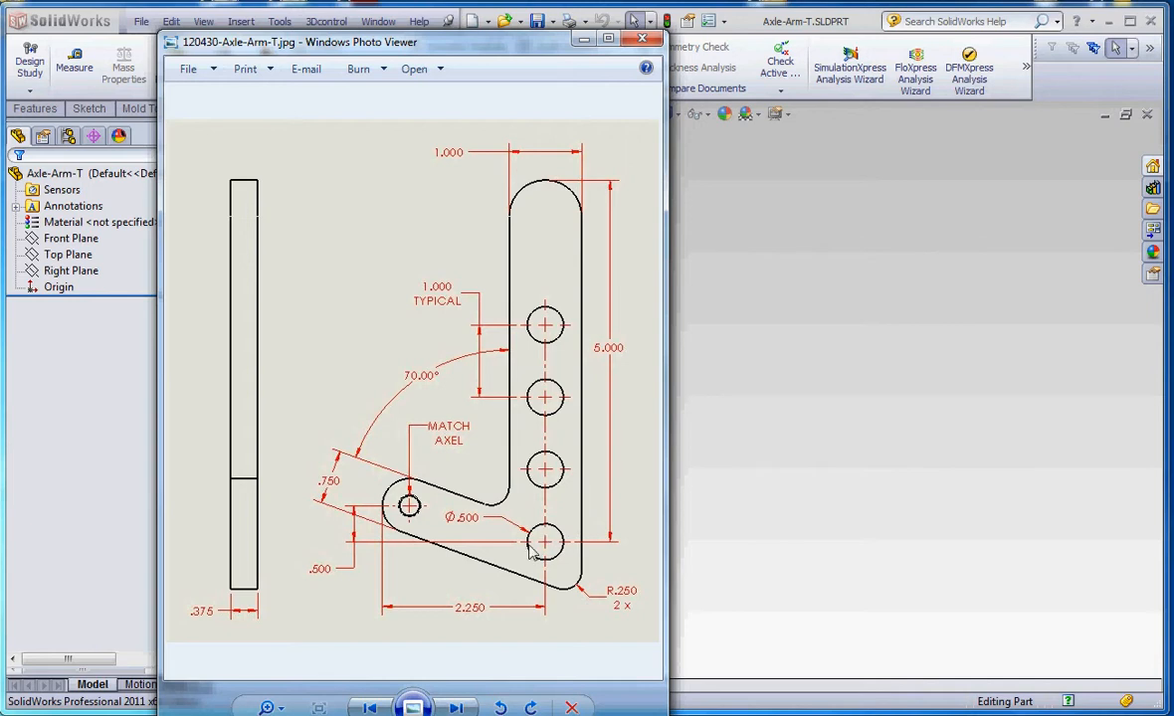
mouse_move(535, 553)
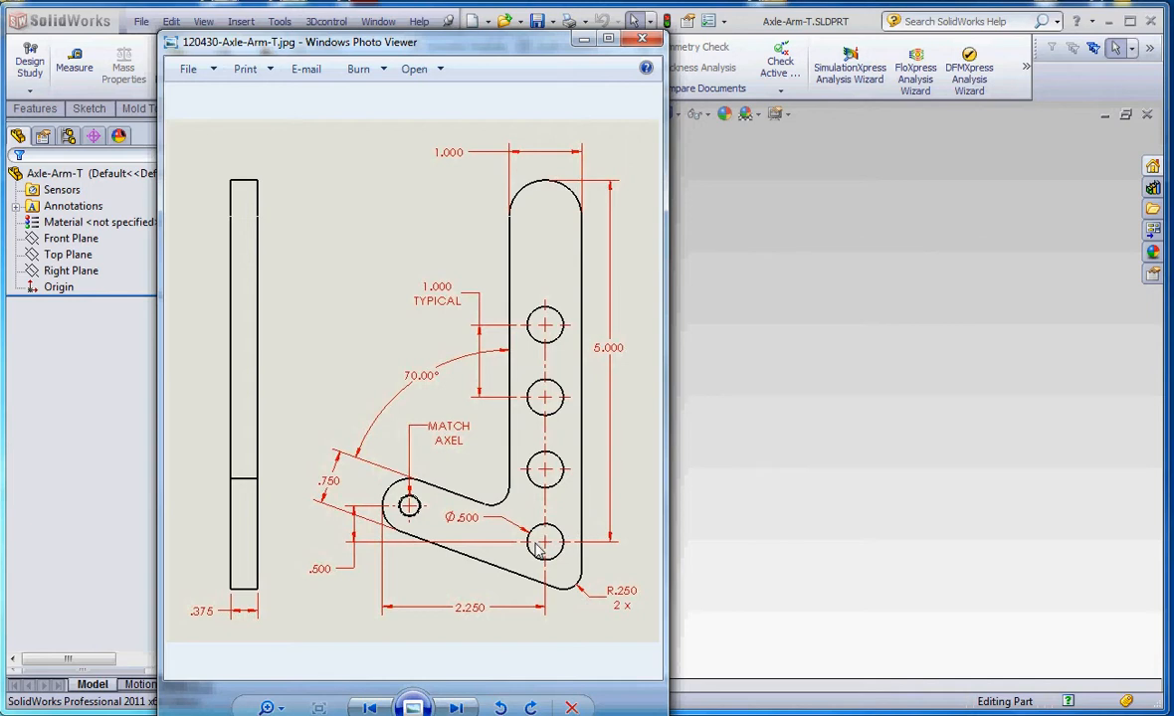
mouse_move(550, 548)
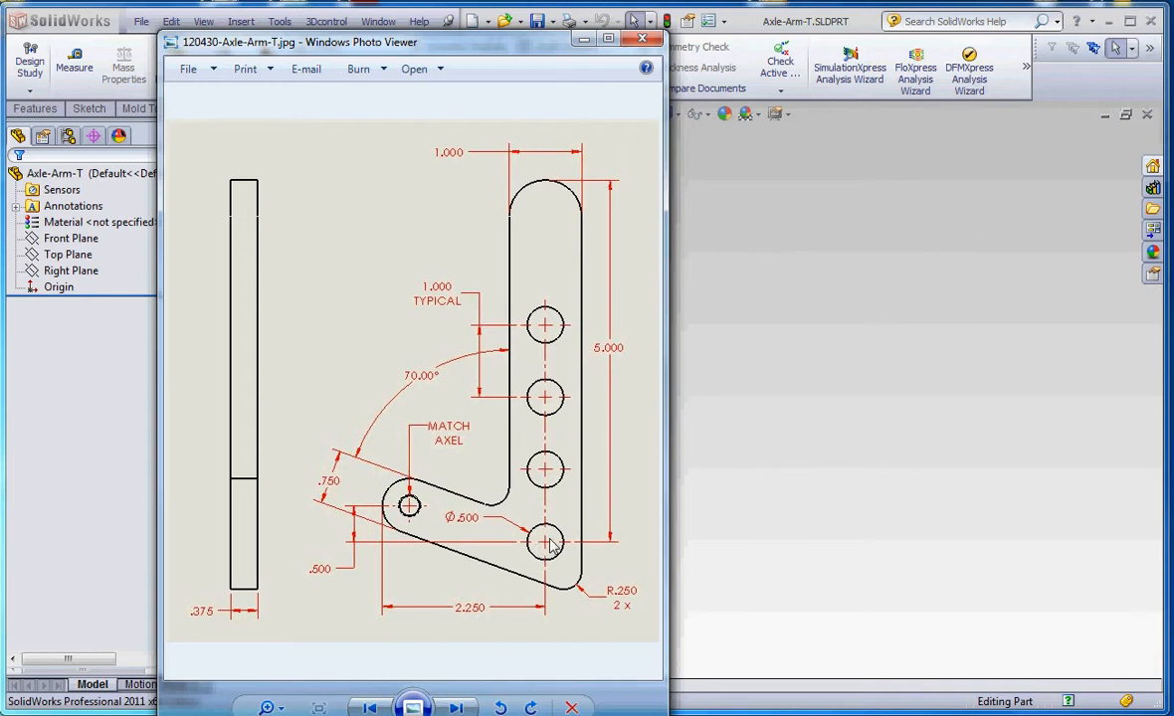
mouse_move(441, 516)
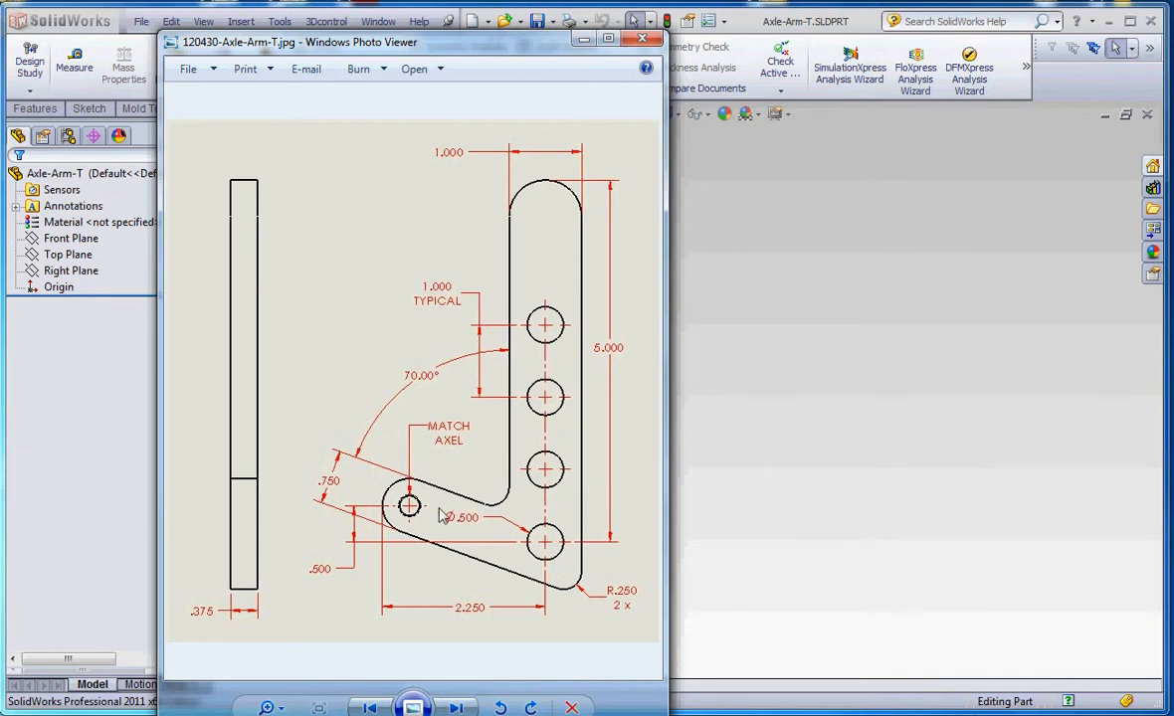
mouse_move(568, 525)
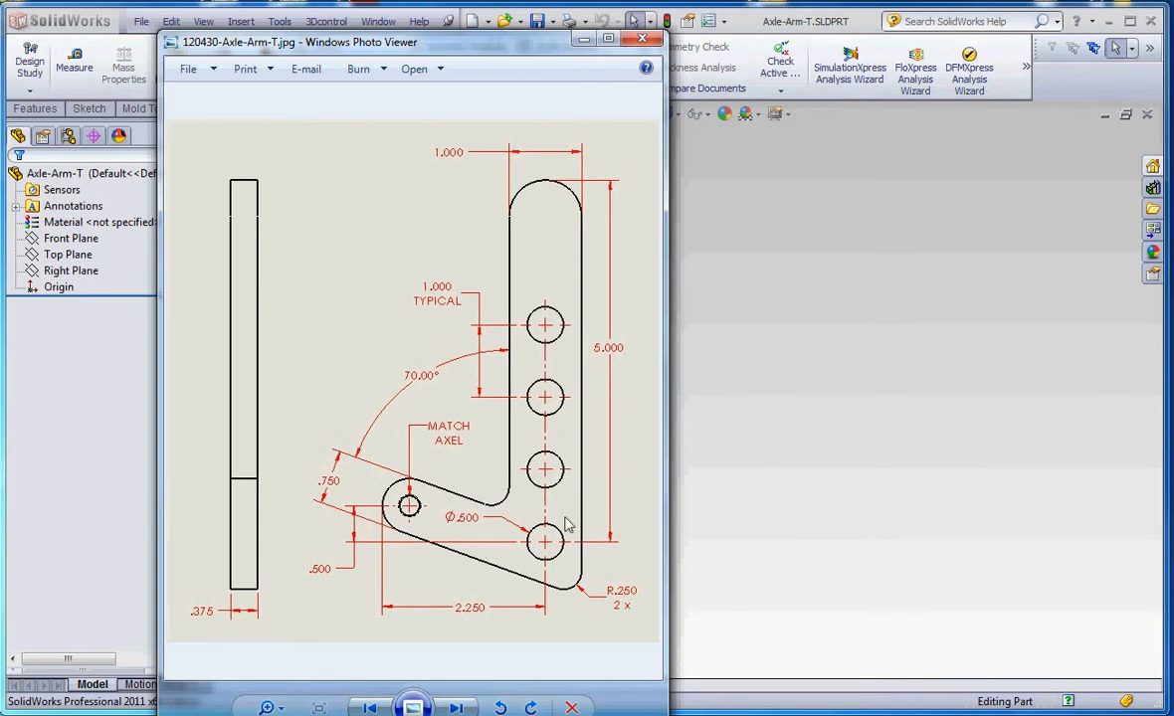
mouse_move(640, 501)
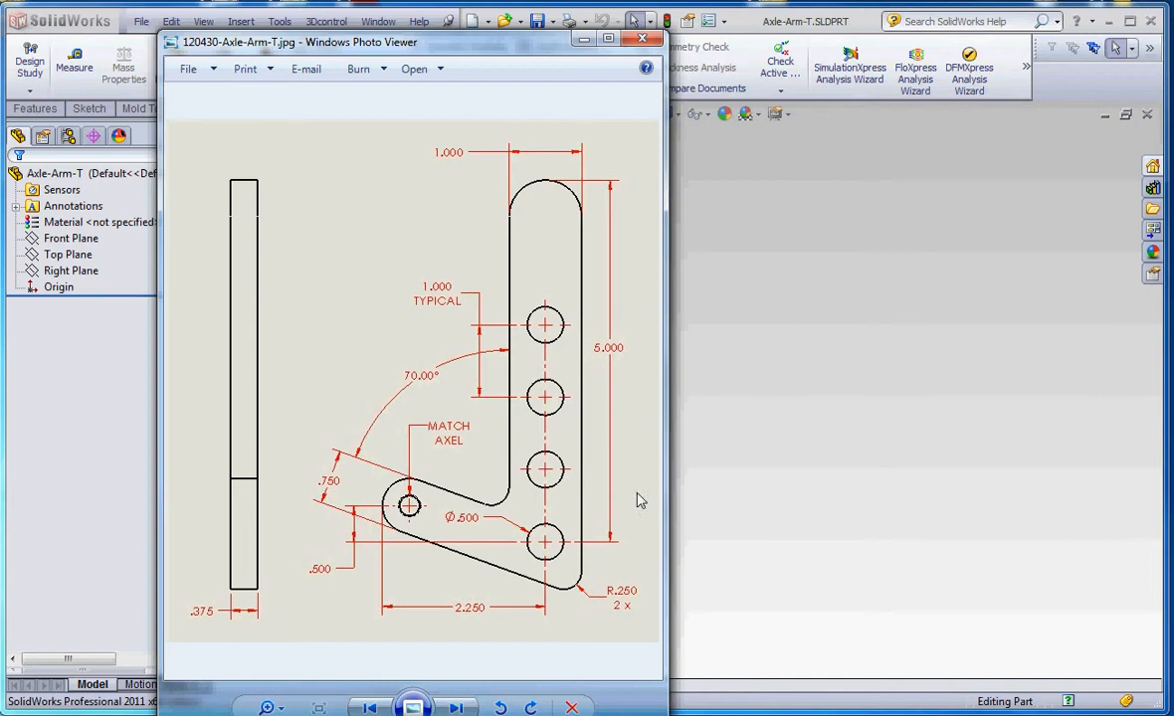
mouse_move(617, 510)
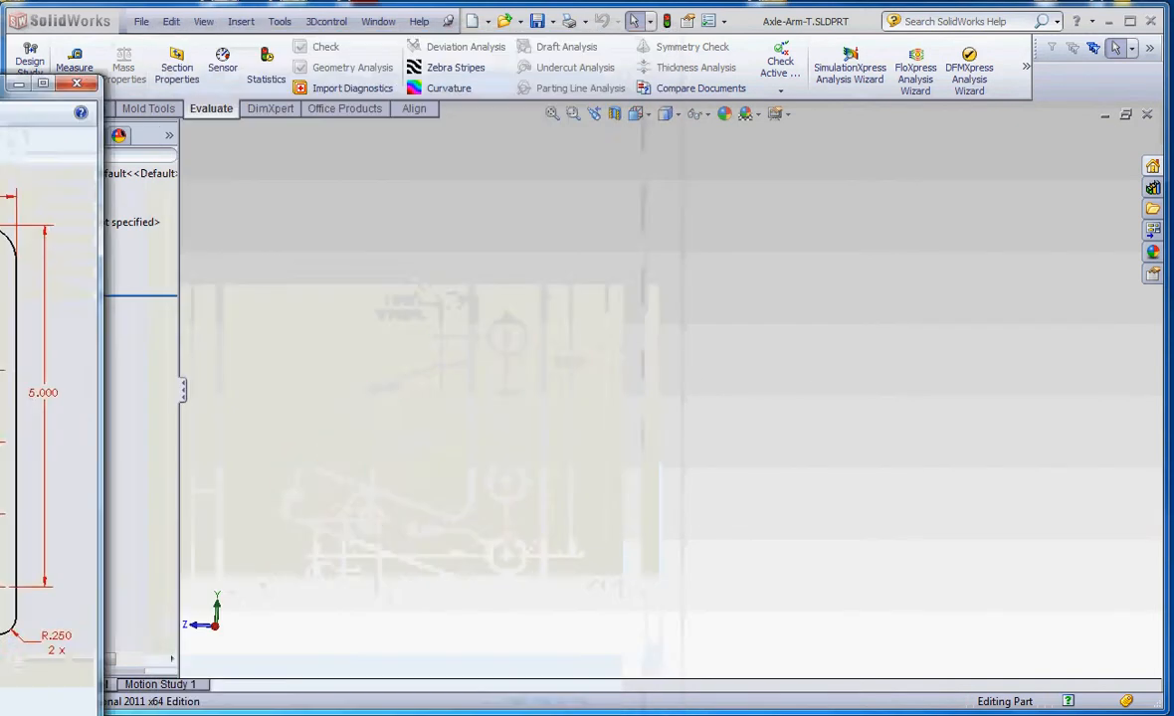
Begin a Straight Slot sketch on the Right Plane.
left_click(58, 271)
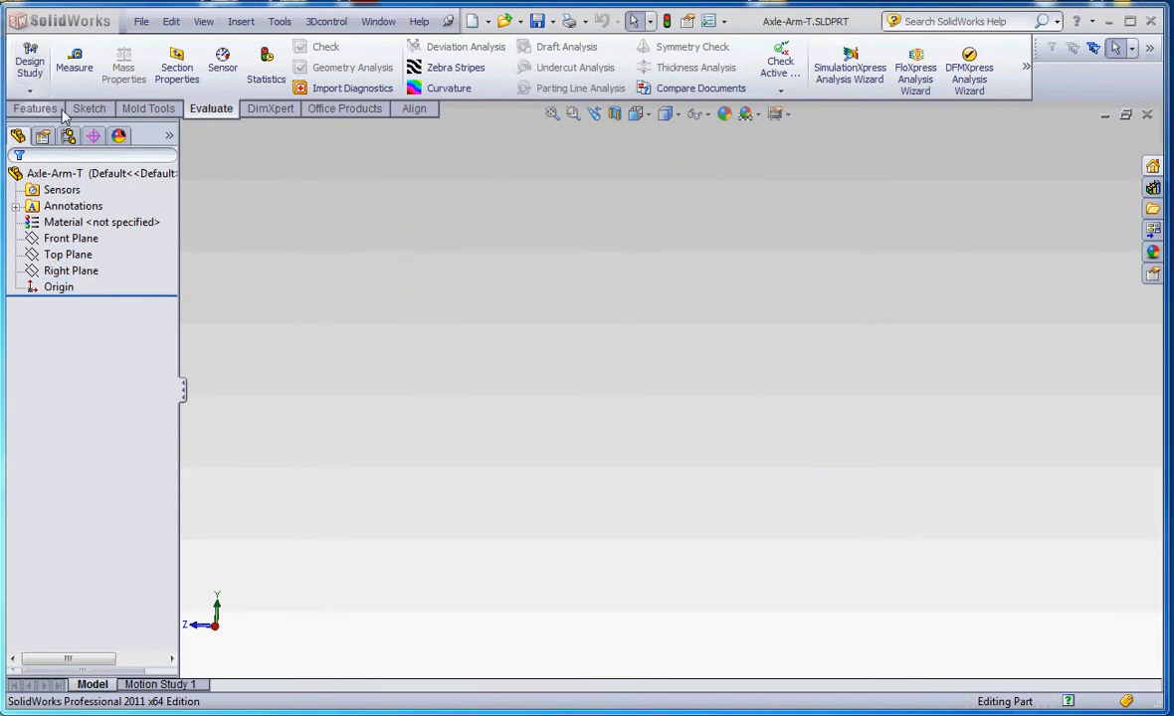
left_click(88, 108)
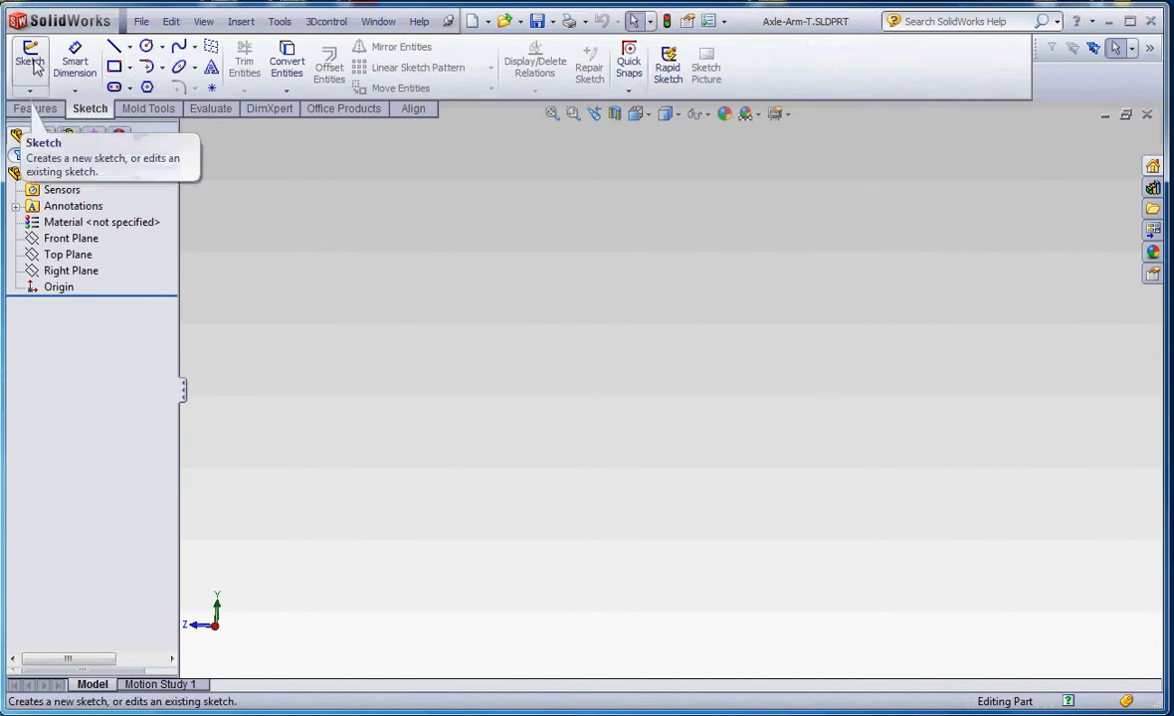
mouse_move(115, 88)
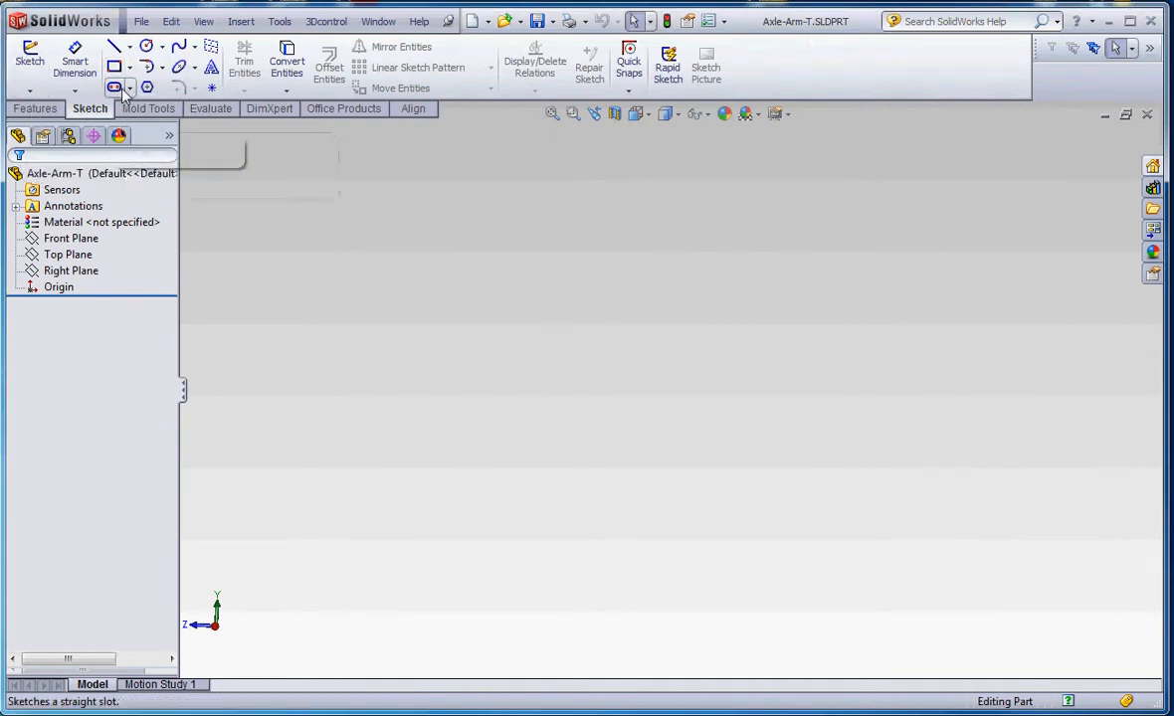
left_click(28, 56)
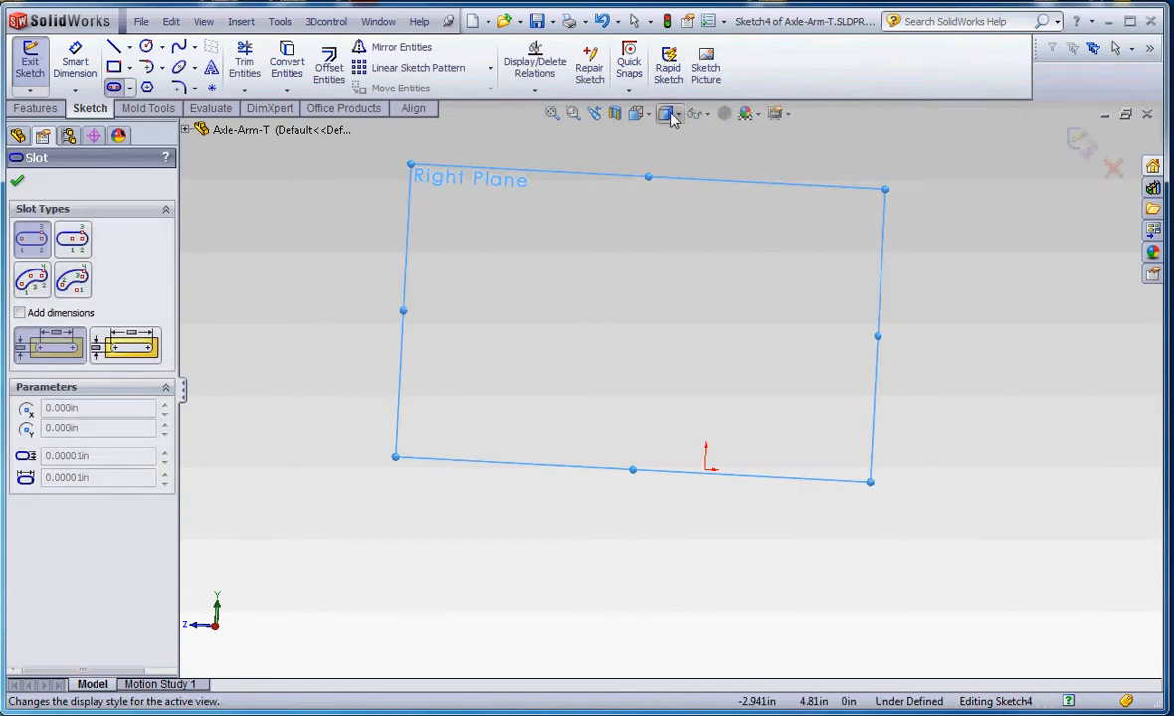
View Normal To the plane and draw a vertical straight slot up from the origin.
left_click(666, 113)
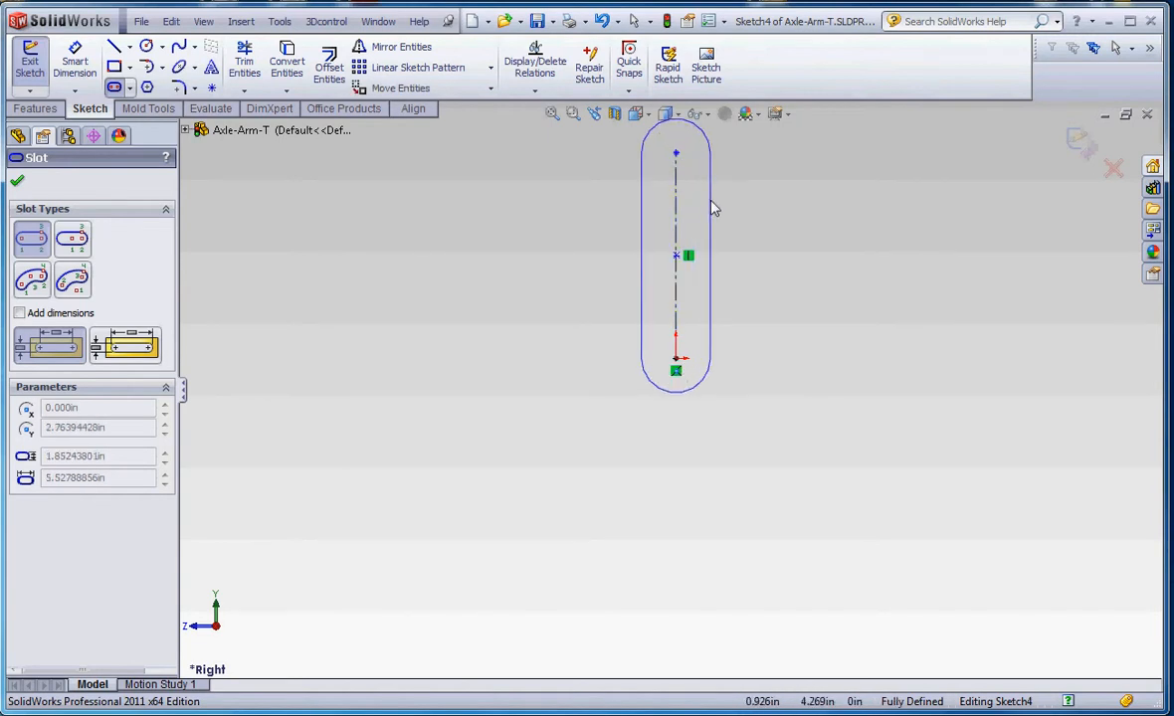
left_click(16, 179)
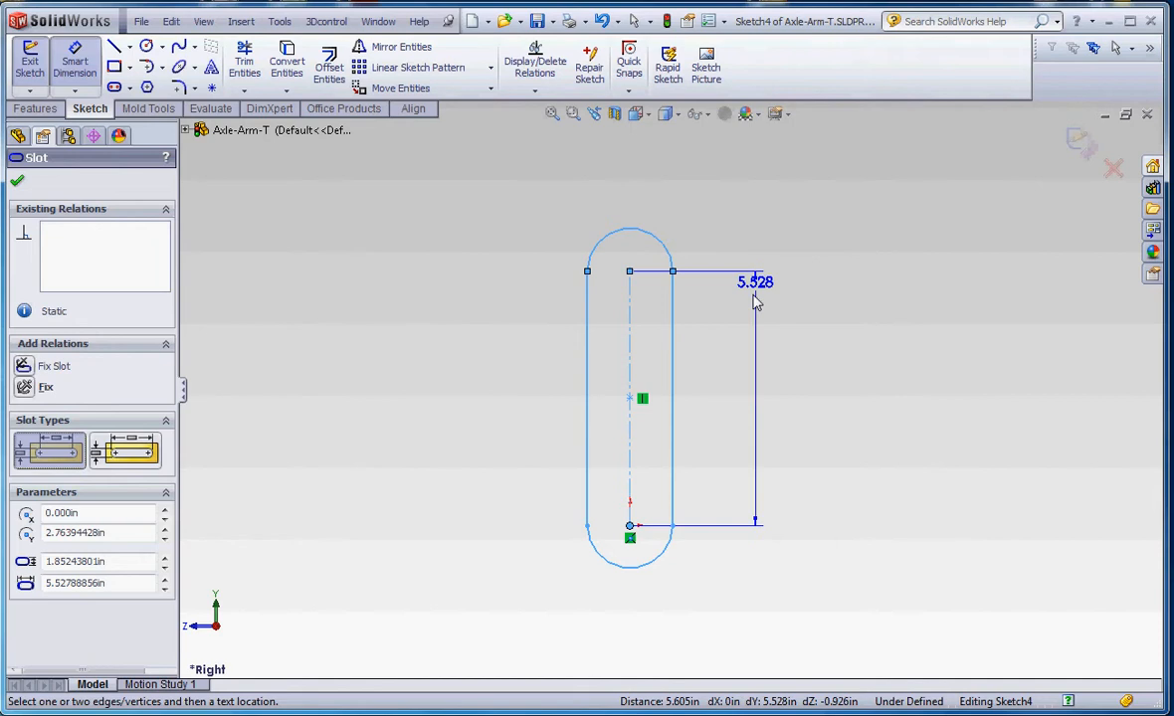
Dimension the slot's centre-to-centre length at 5.000.
left_click(754, 283)
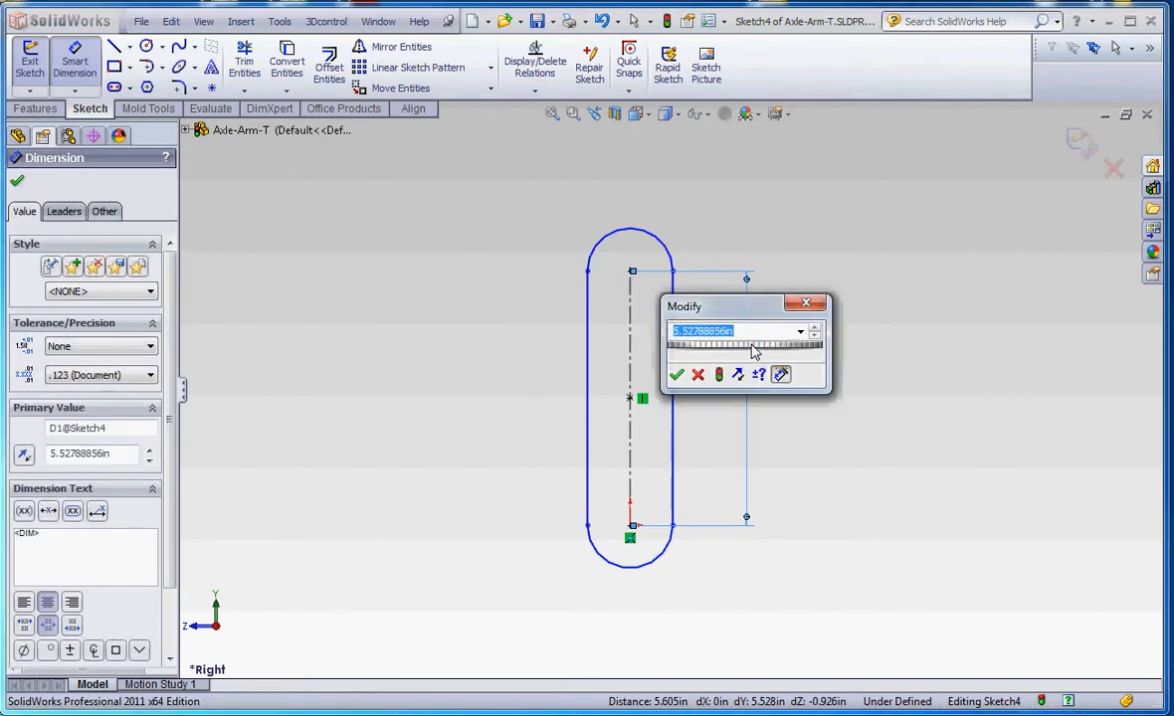
left_click(676, 374)
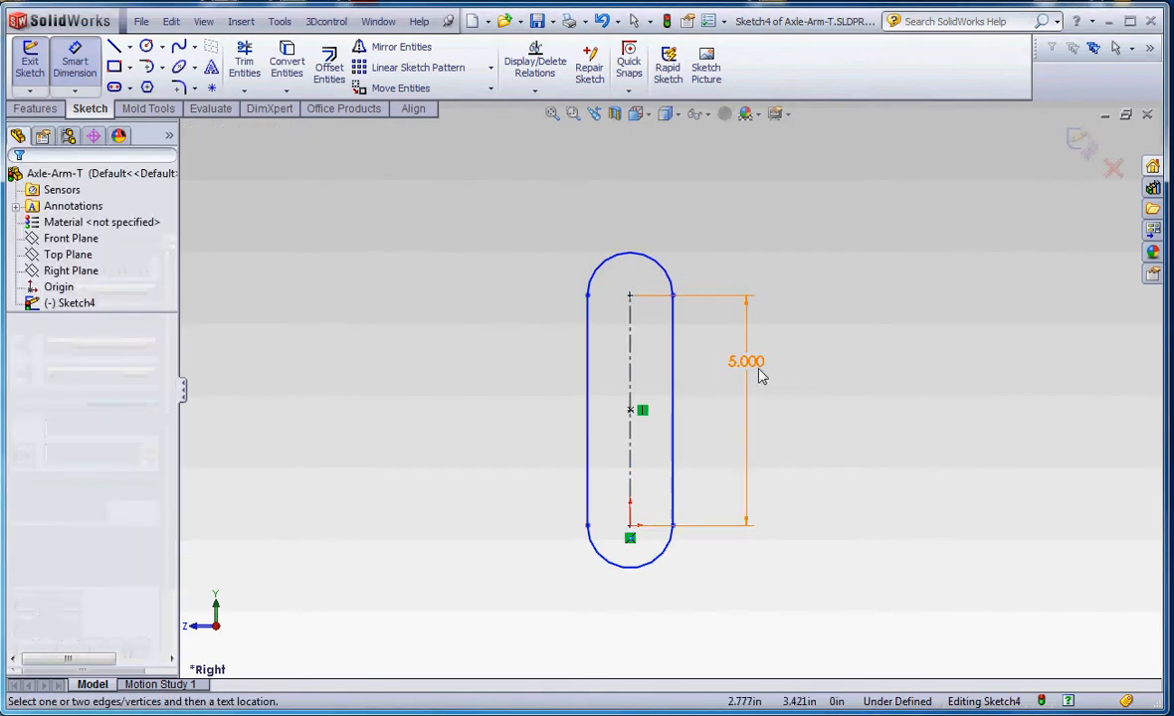
left_click(744, 363)
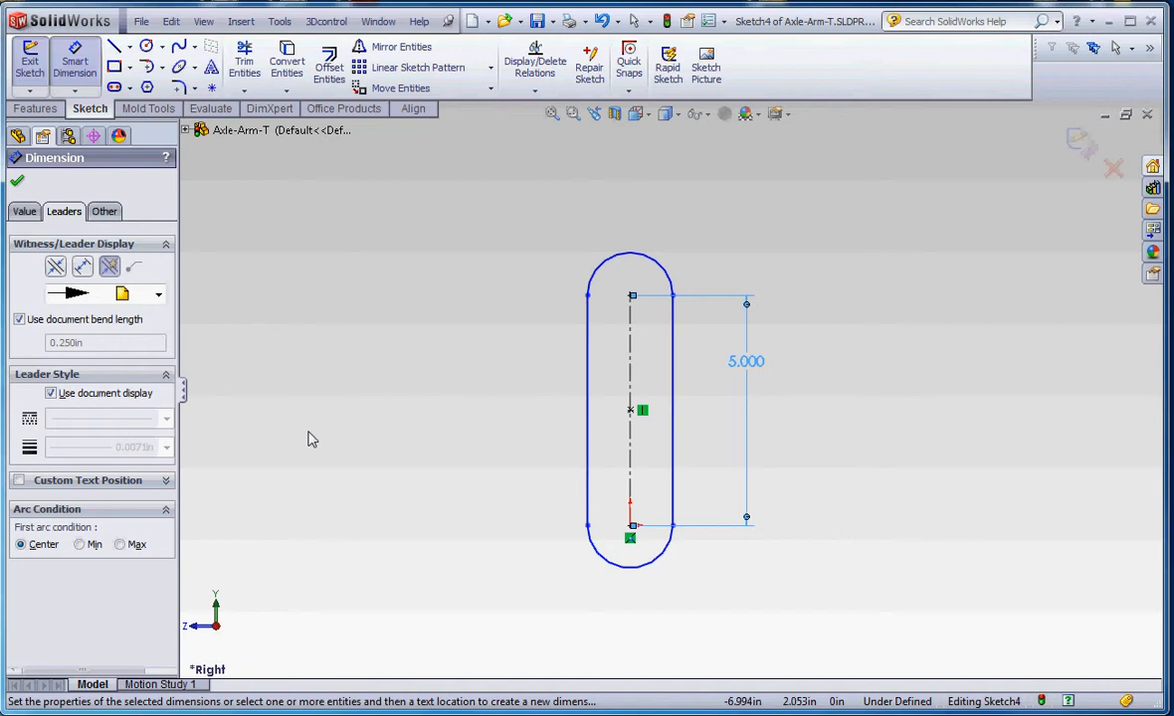
mouse_move(191, 609)
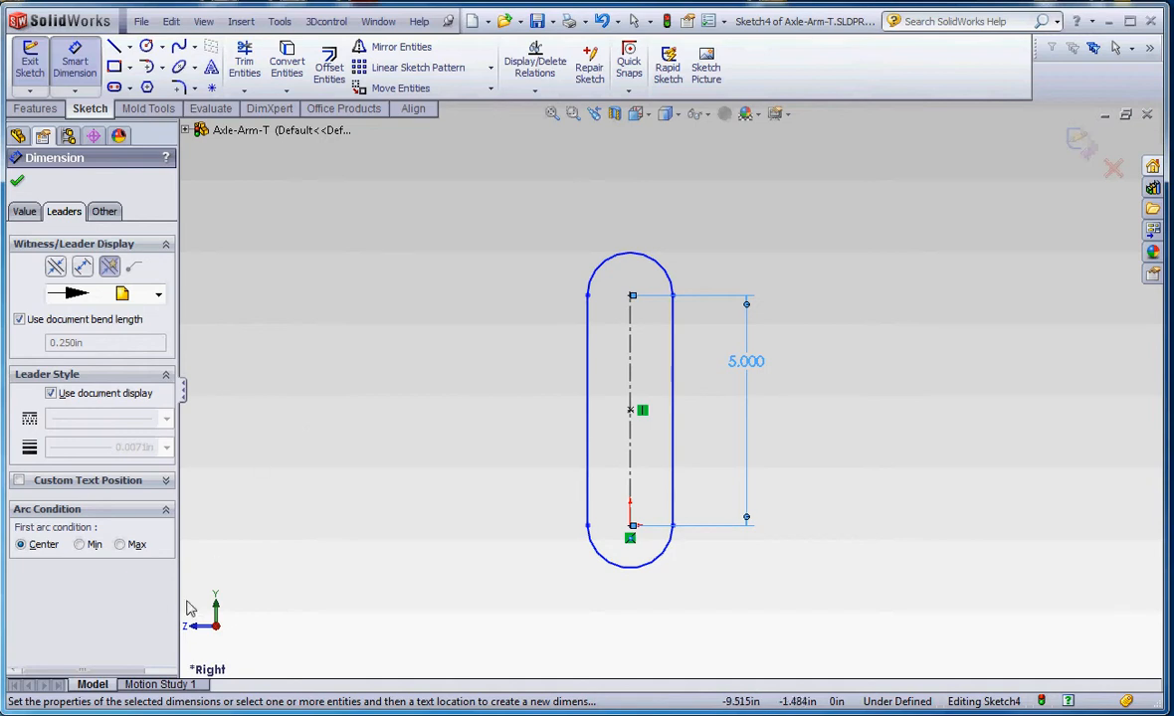
mouse_move(129, 573)
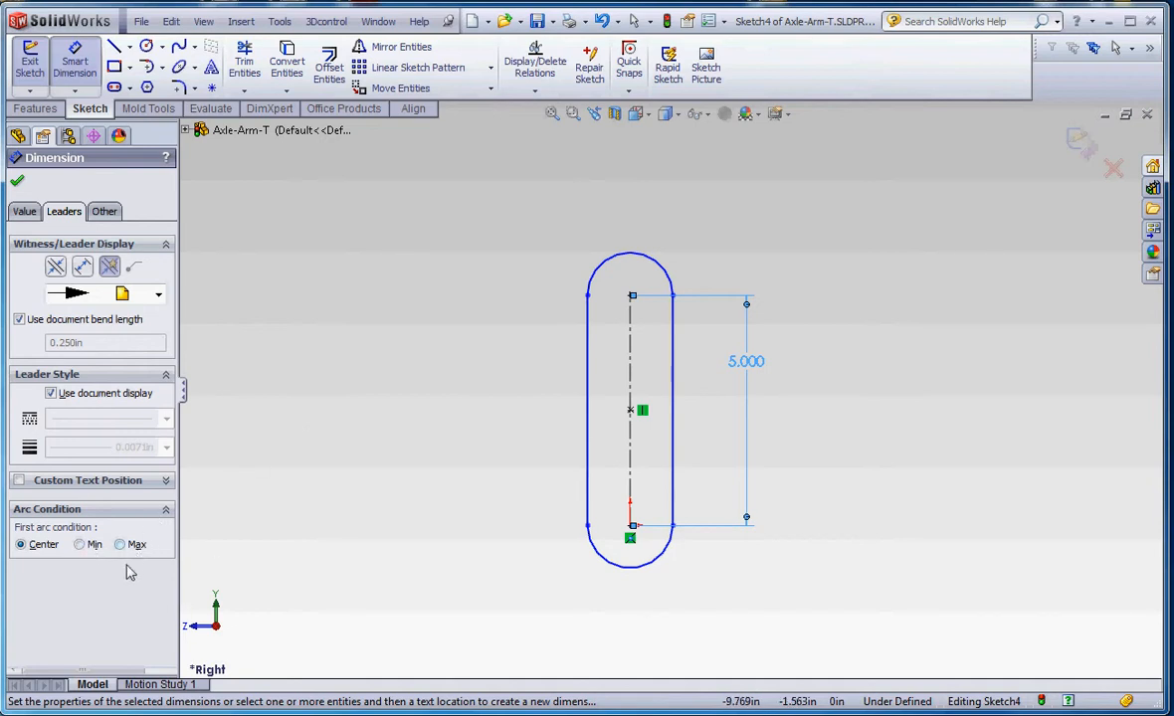
Dimension the slot width at 1.000, fully defining the sketch.
left_click(119, 545)
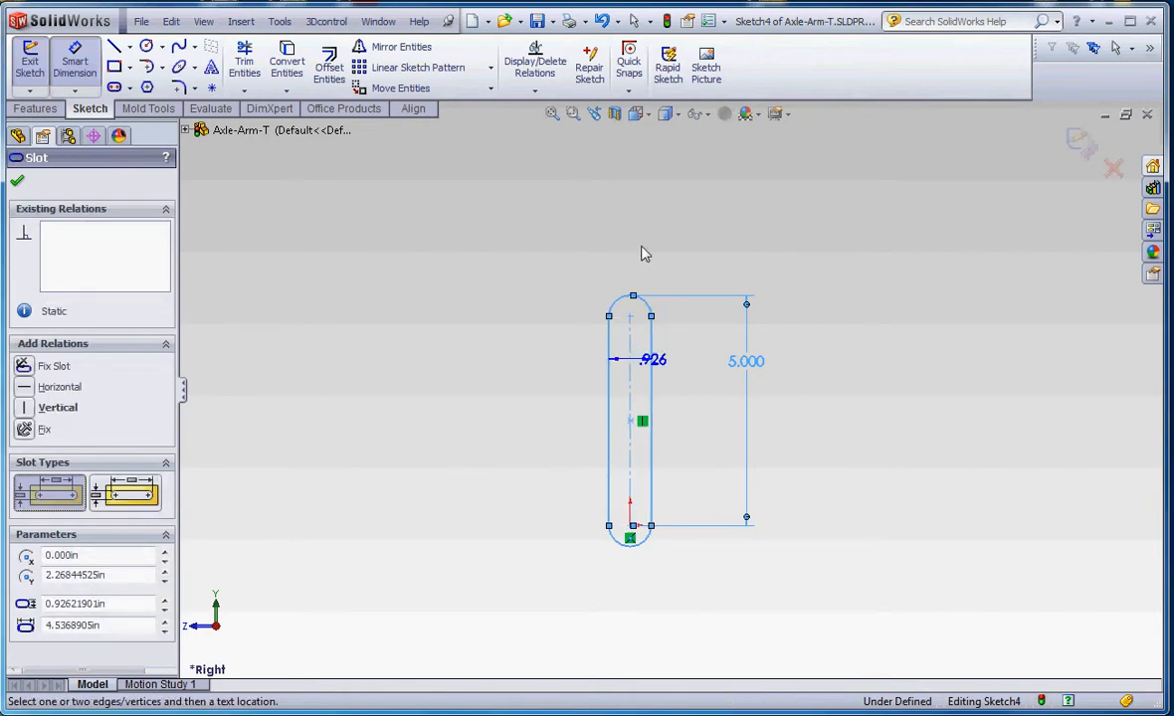
left_click(652, 360)
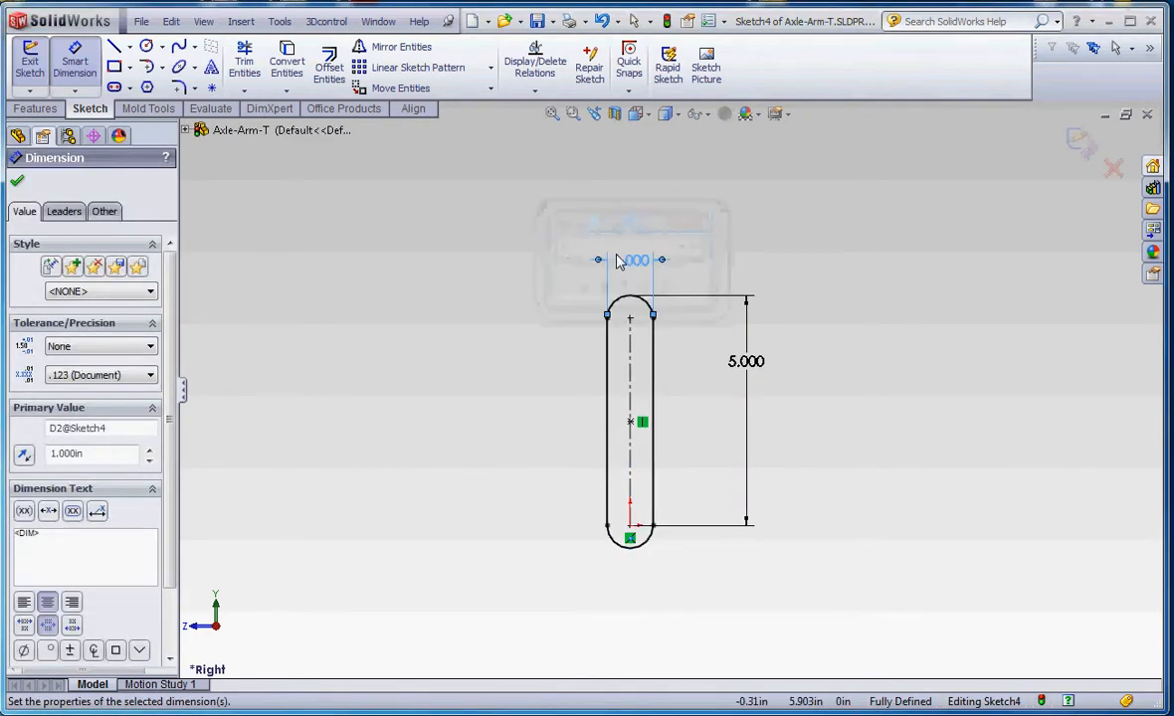
left_click(16, 179)
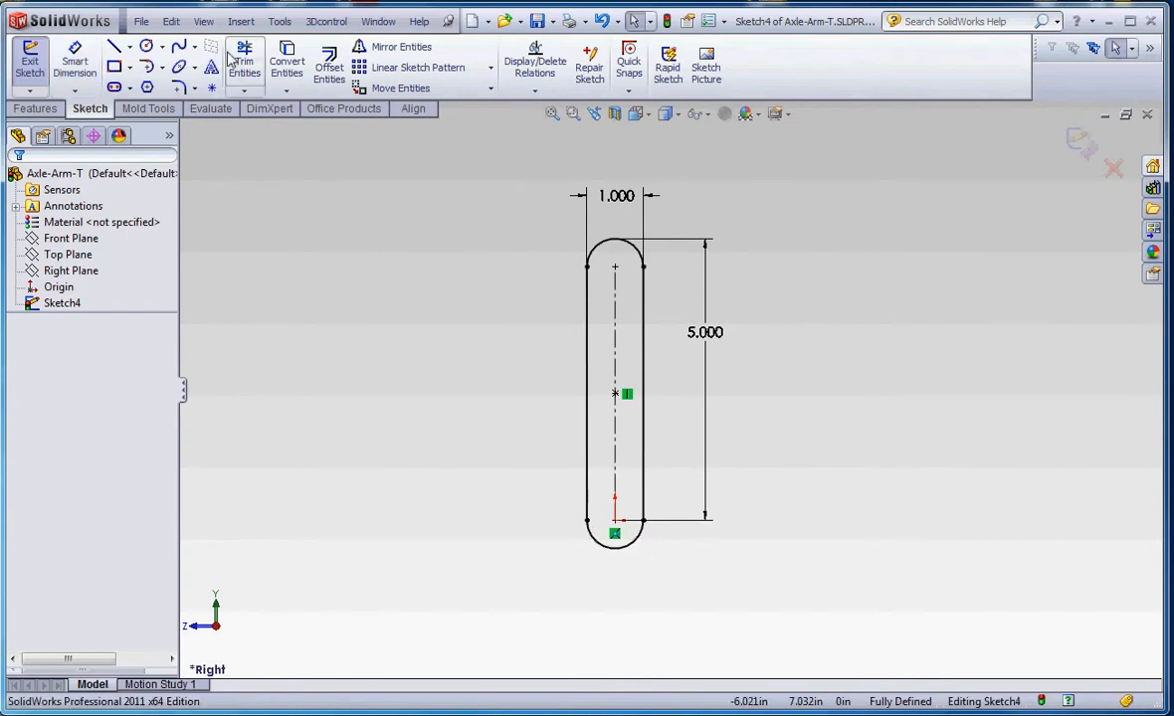
Power-trim away the slot's bottom arc, accepting the slot-destruction warning.
left_click(243, 62)
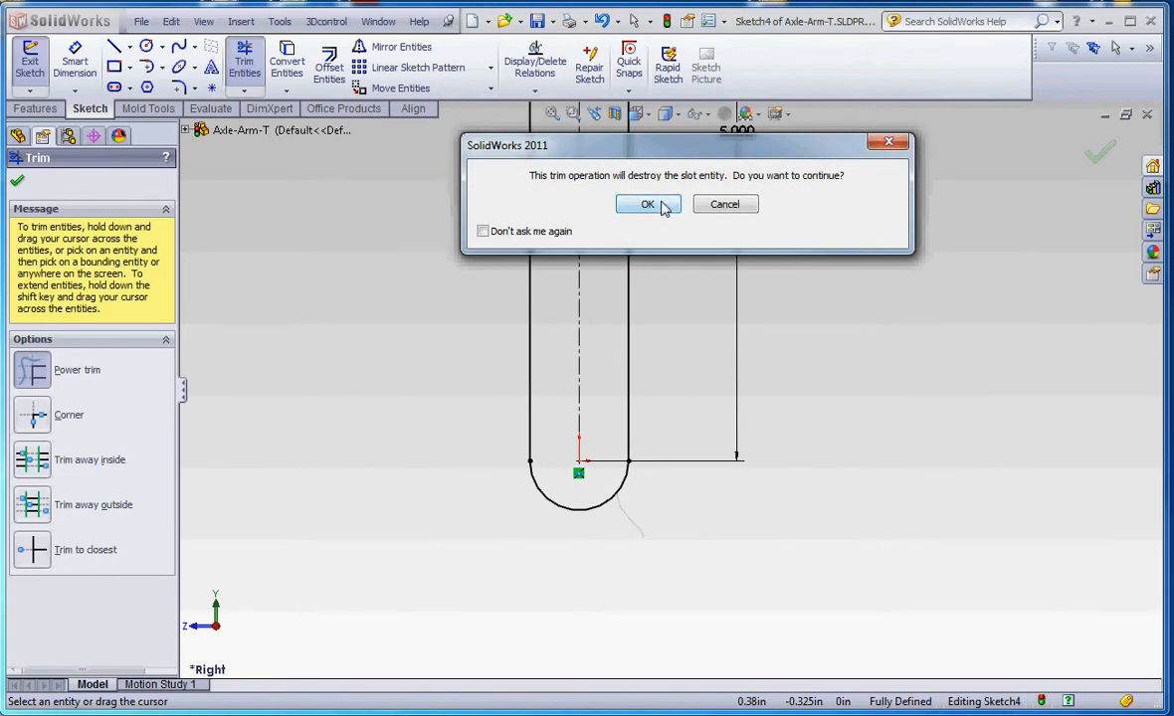
left_click(649, 203)
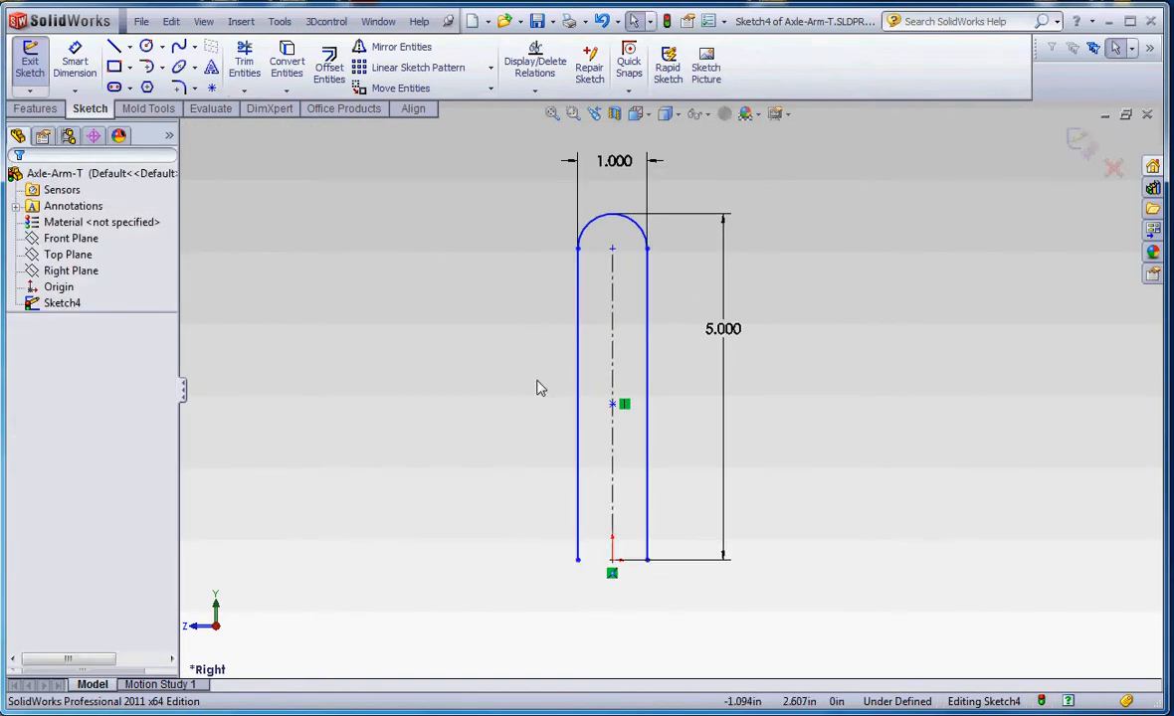
Drag-test the open lines, then select the top arc with the left line for a relation.
left_click(577, 406)
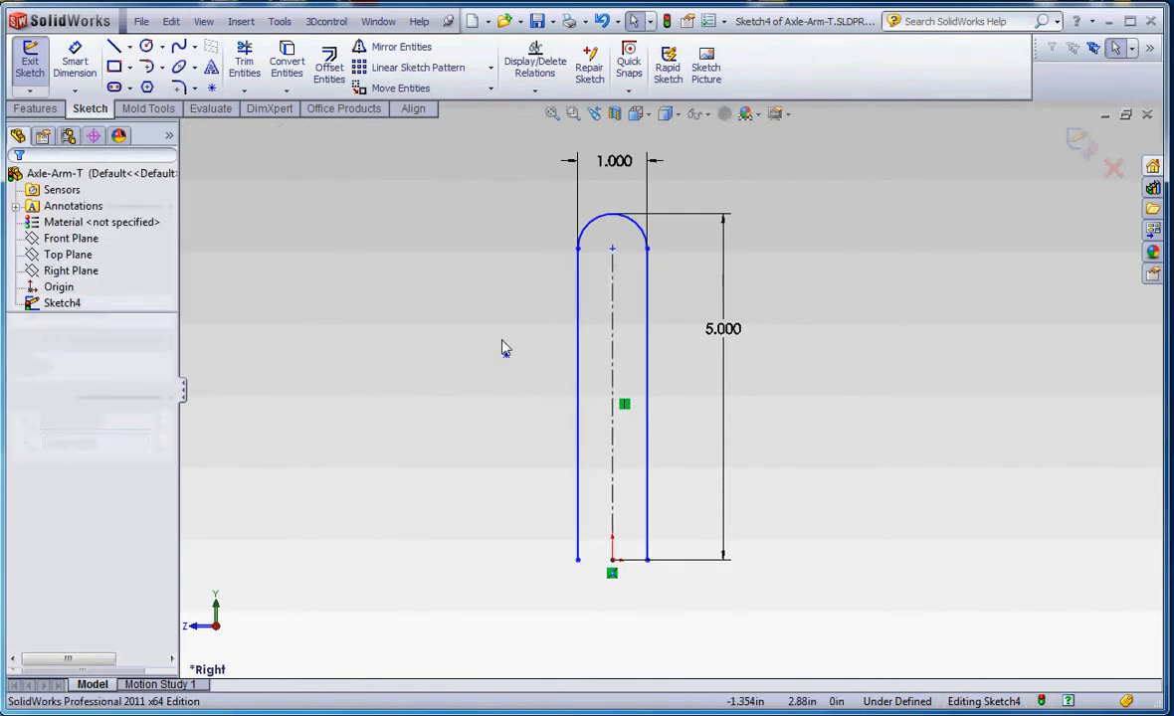
mouse_move(545, 398)
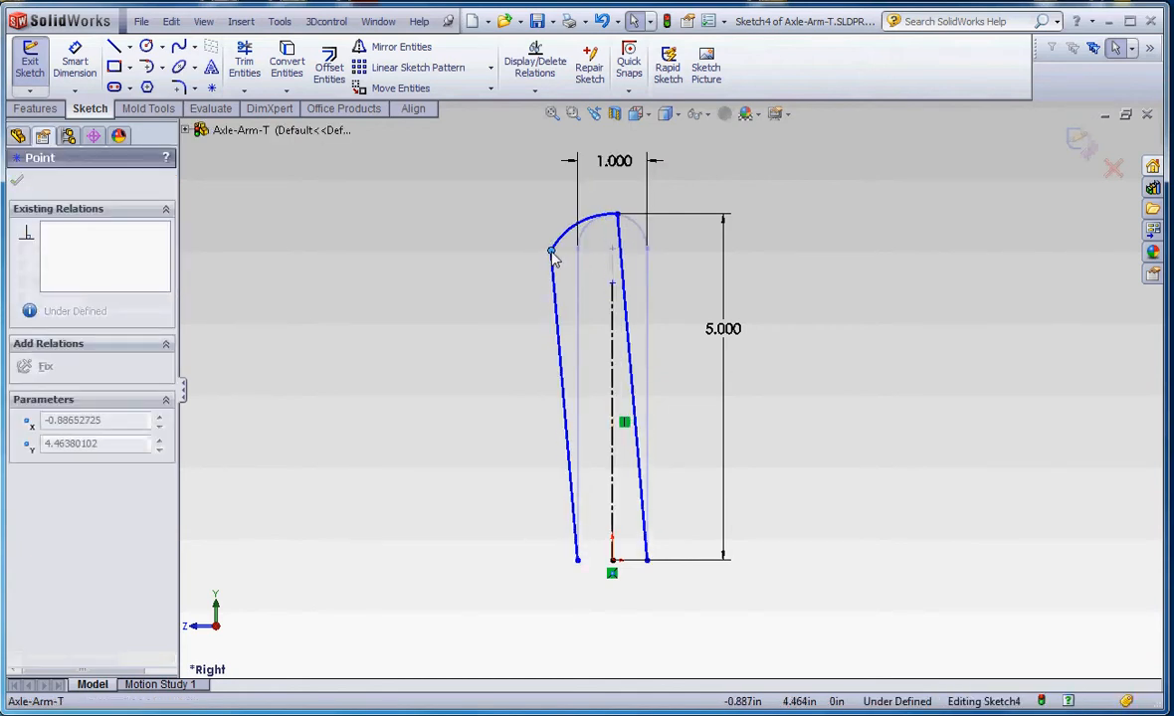
left_click_drag(553, 249, 657, 251)
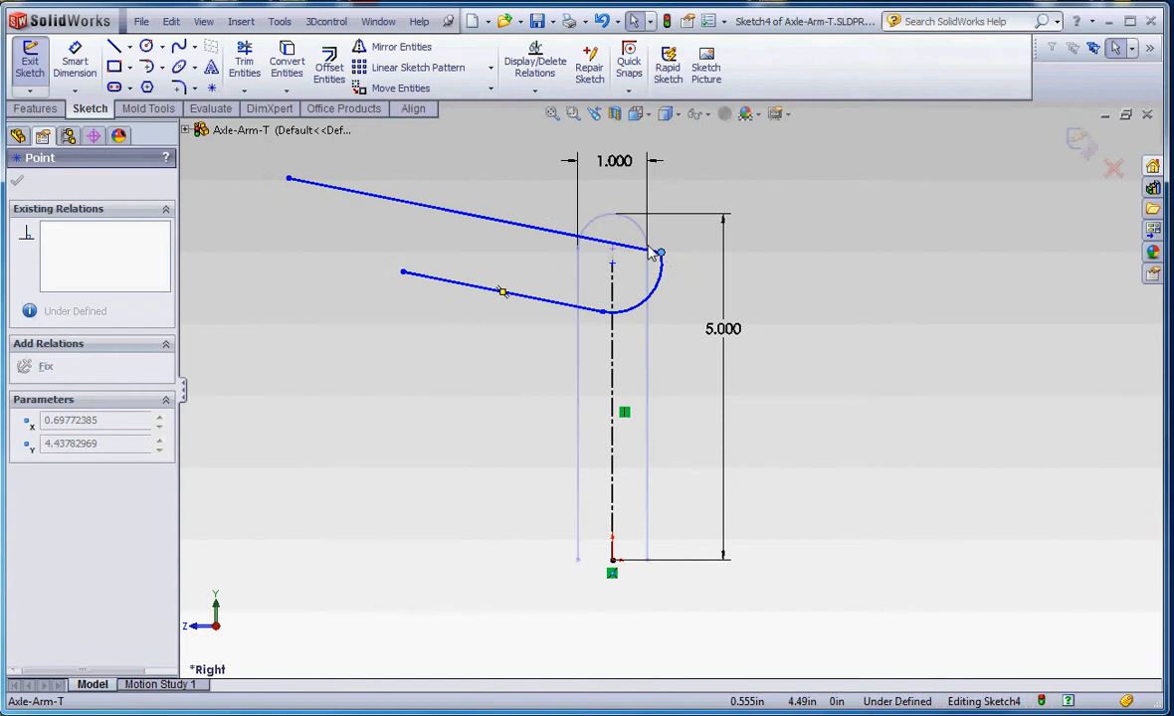
left_click_drag(657, 250, 581, 227)
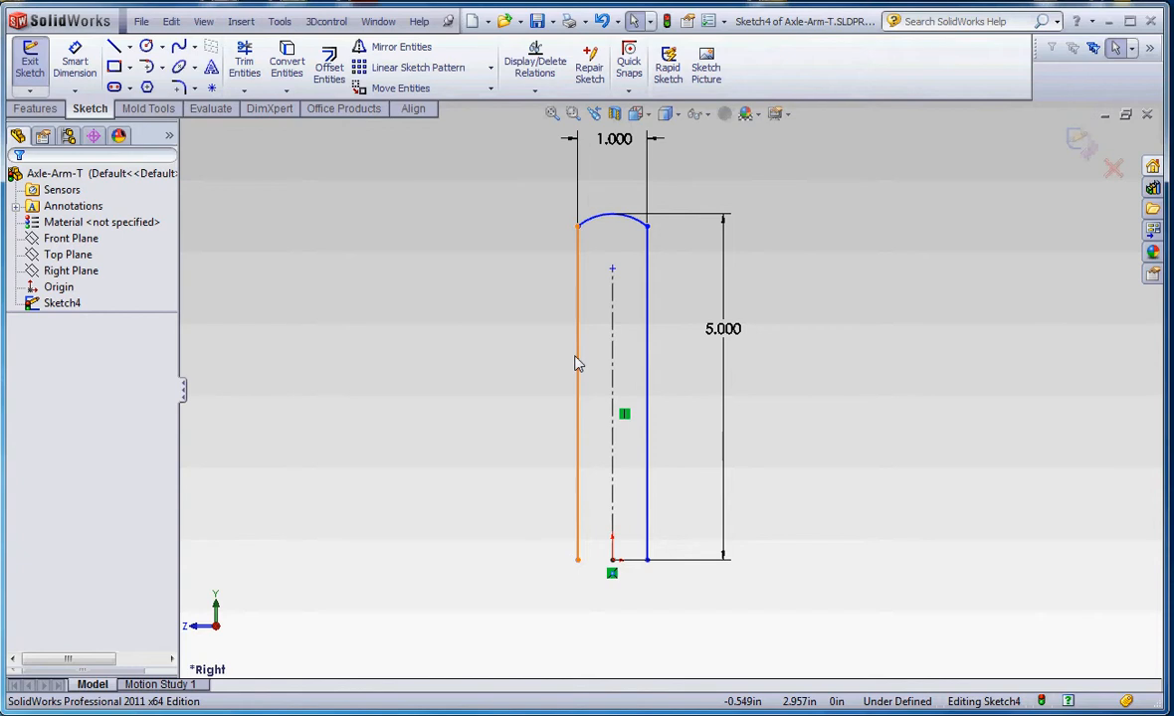
left_click(577, 398)
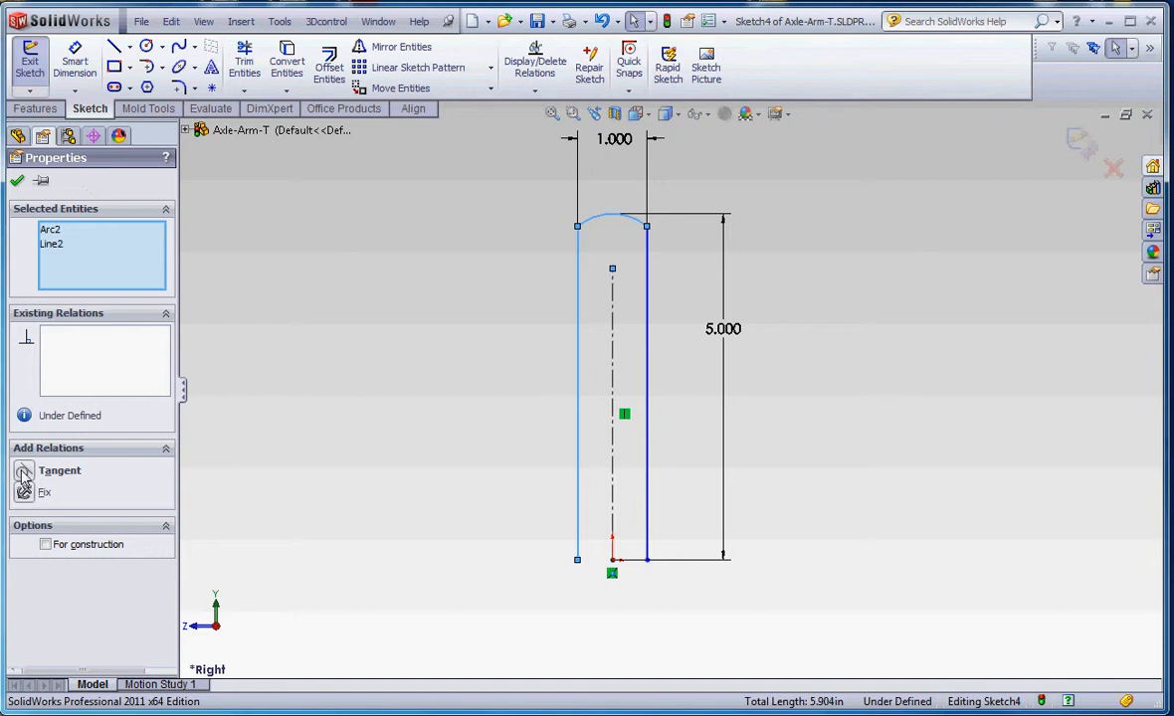
Make the top arc tangent to both vertical lines, then switch to the Line tool.
left_click(16, 179)
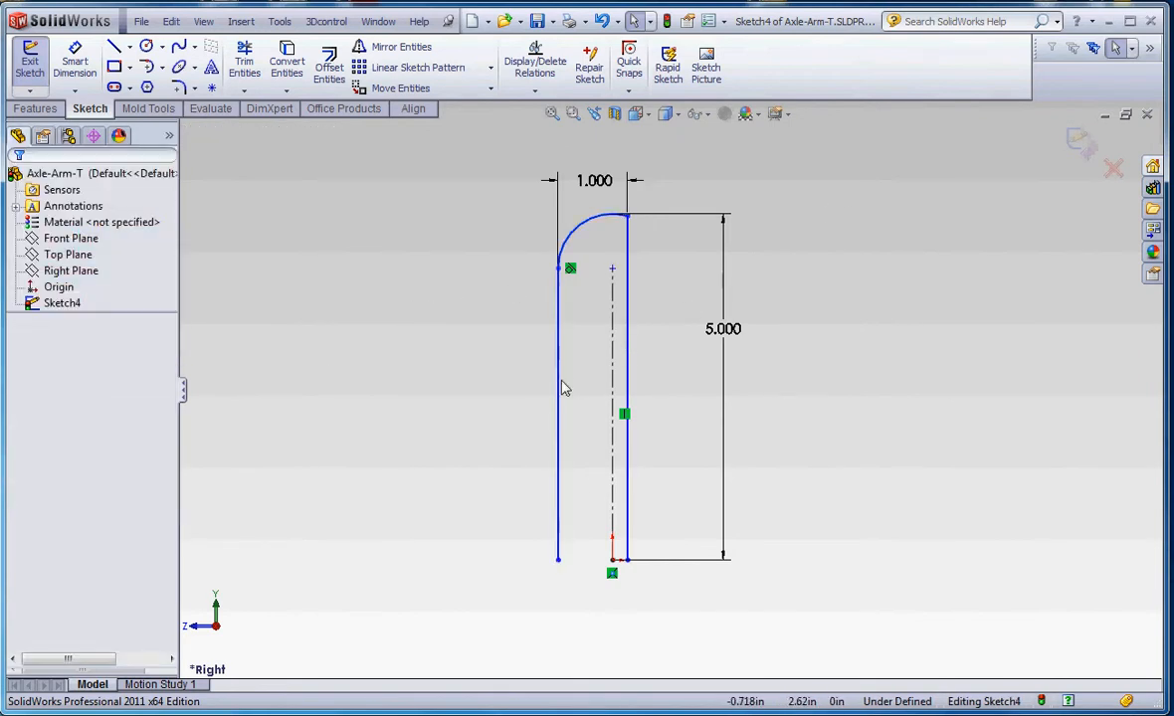
left_click(627, 348)
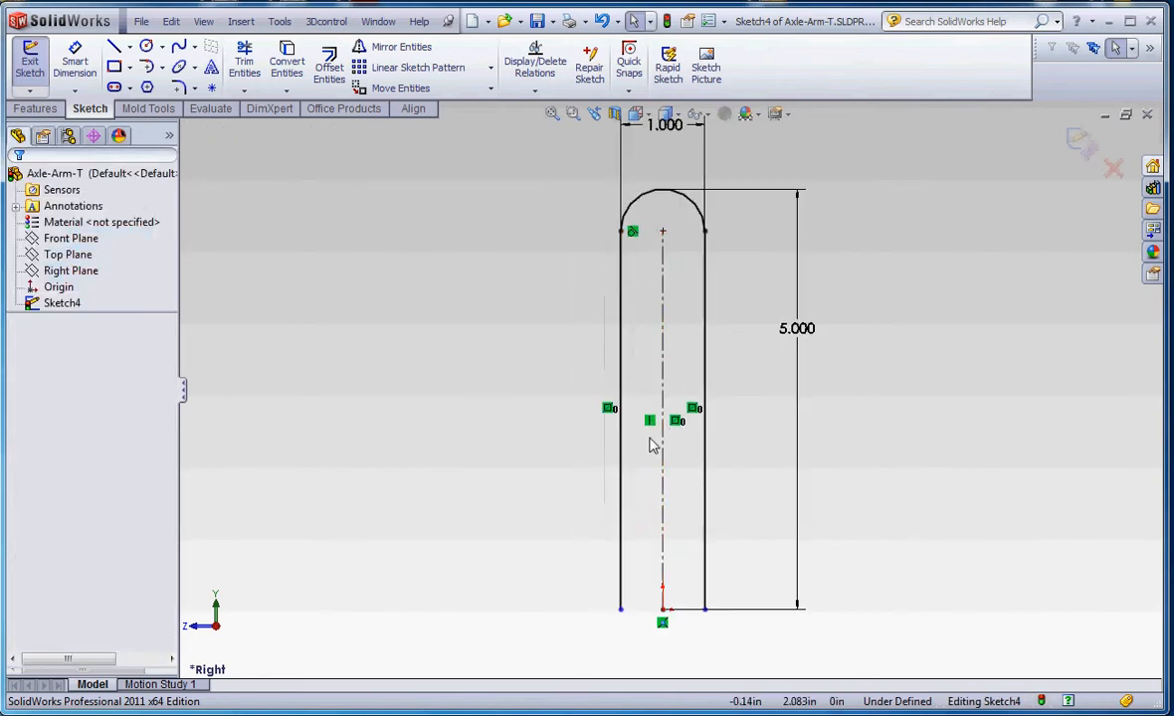
left_click(620, 362)
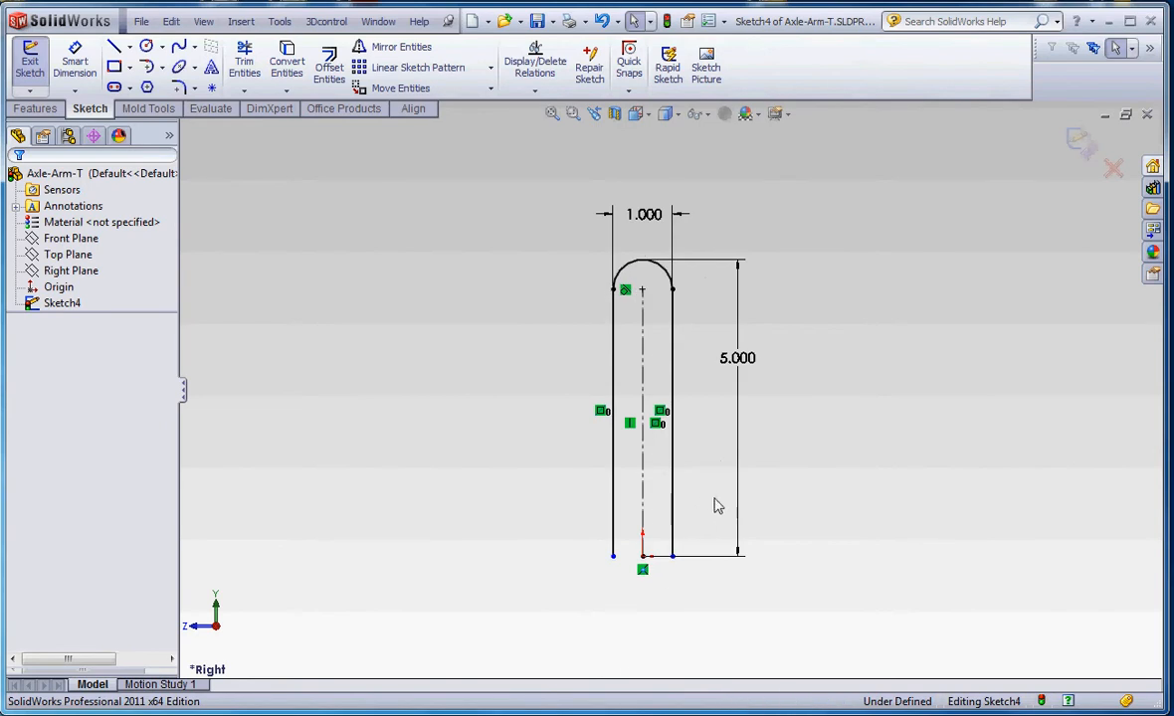
left_click(116, 46)
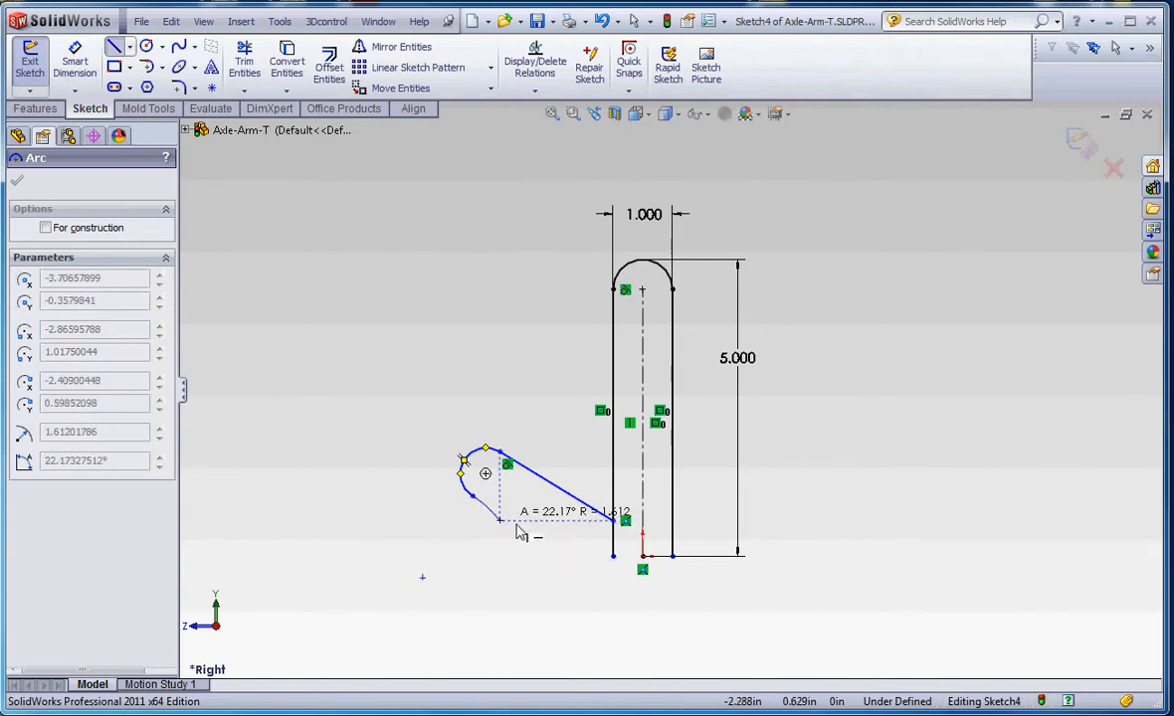
mouse_move(505, 525)
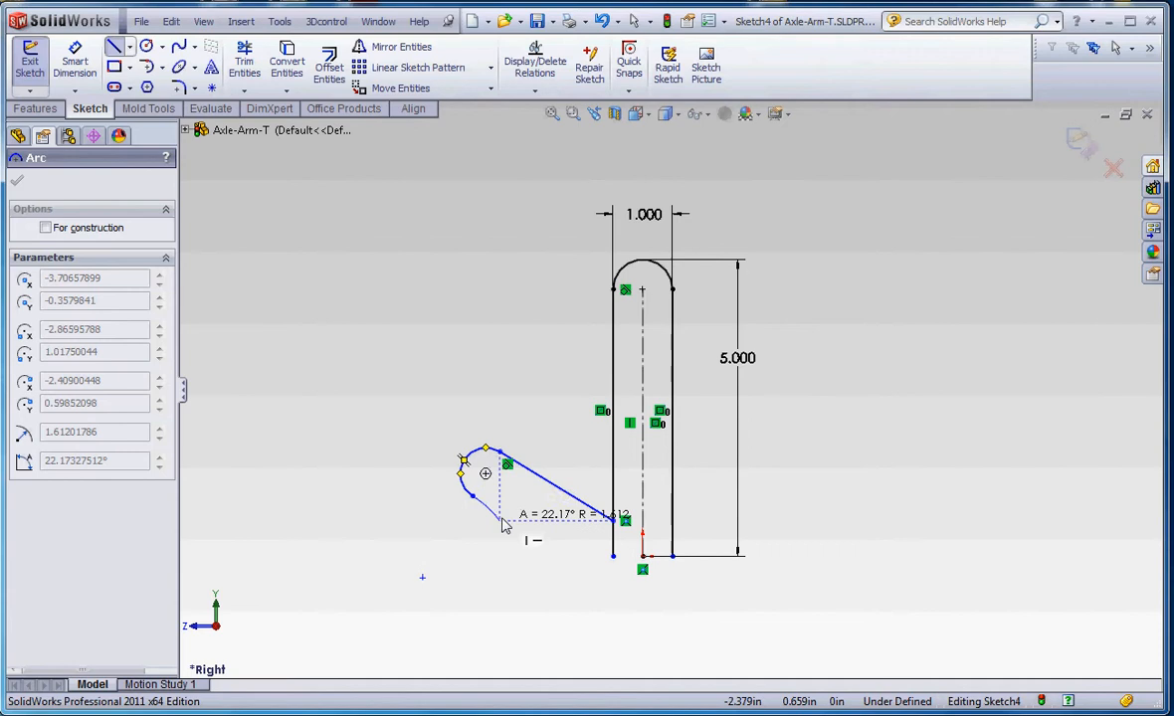
Draw the angled line from the slot base and cap it with a tangent end arc.
left_click(16, 179)
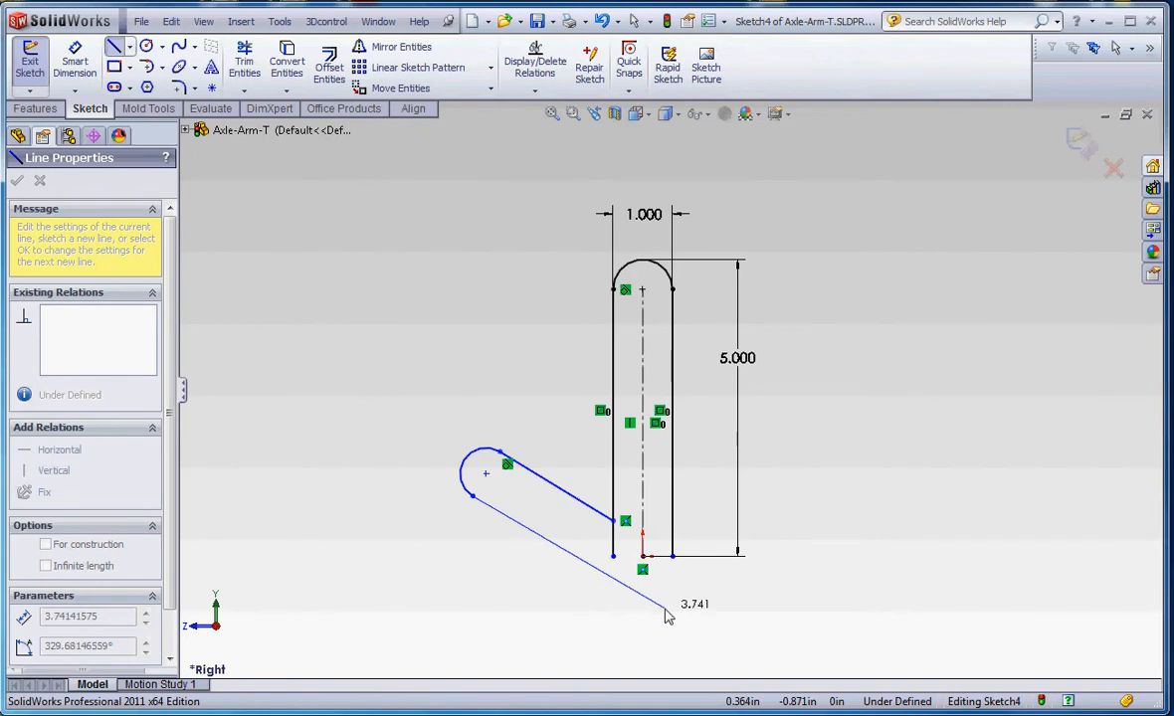
Close the return line at the right line's base and dimension the legs at 70°.
left_click(243, 61)
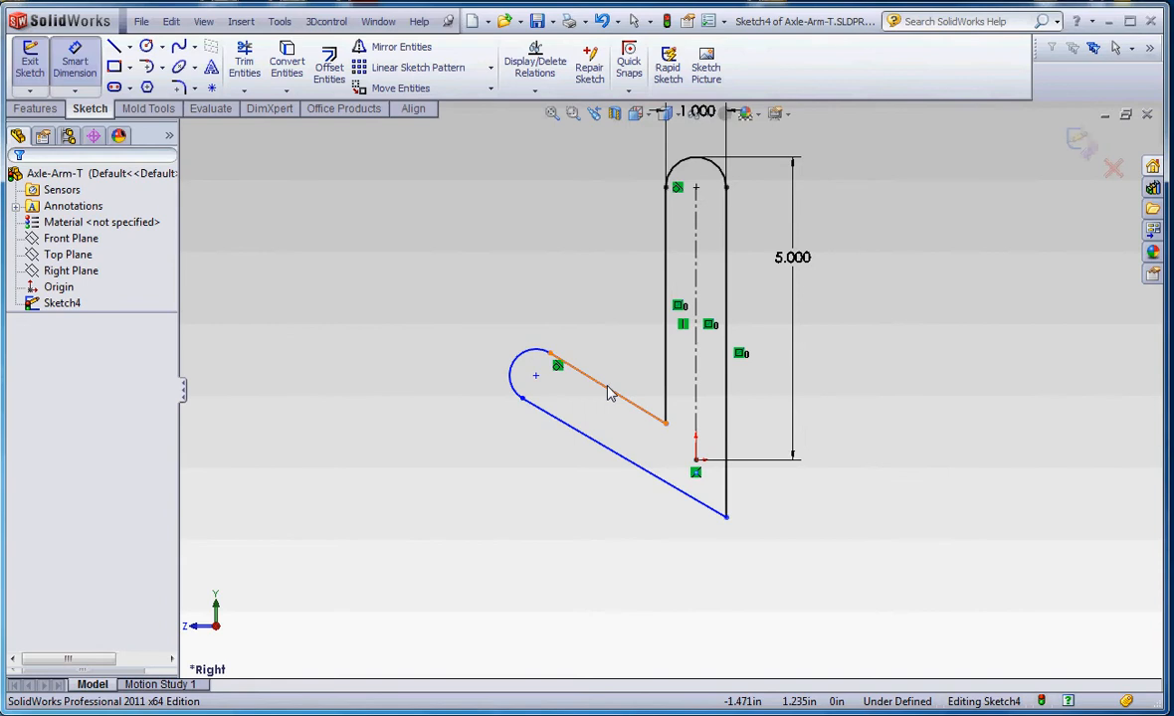
left_click(597, 398)
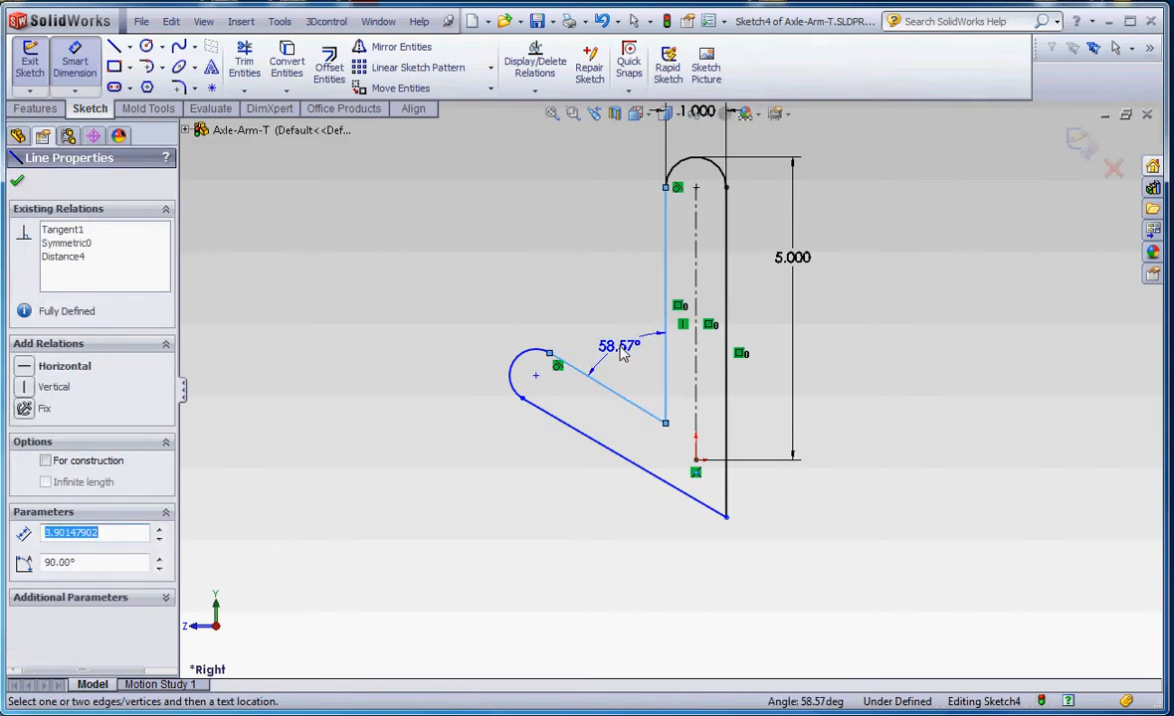
left_click(617, 346)
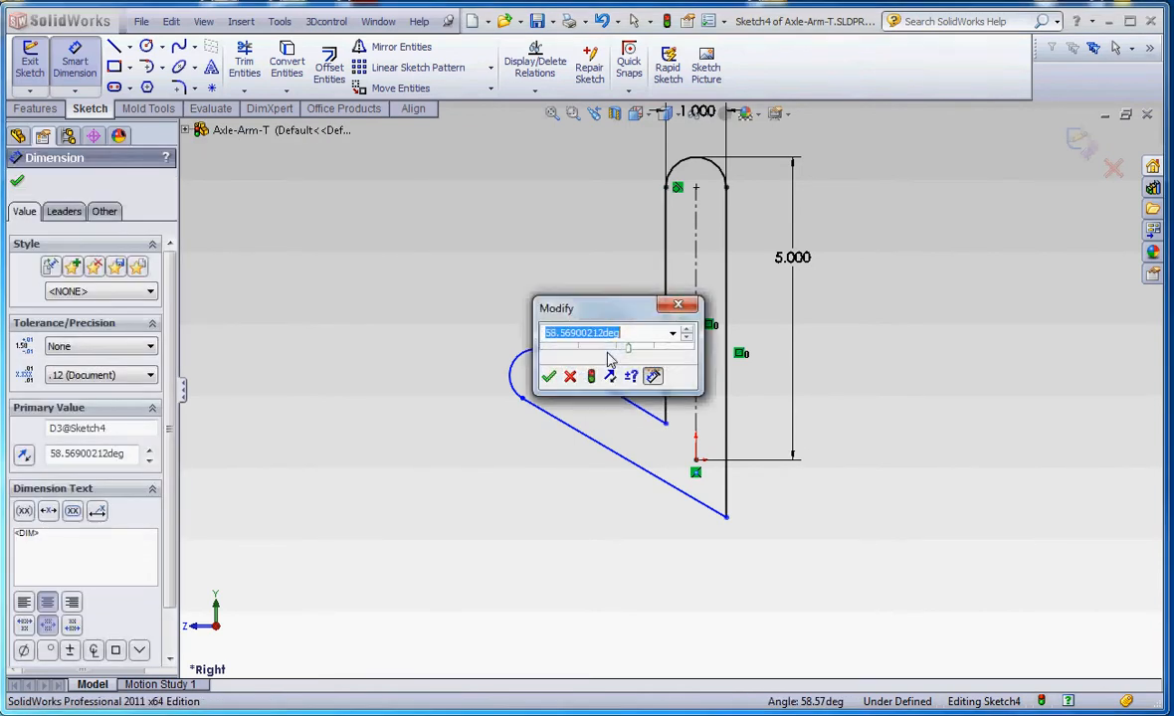
left_click(549, 376)
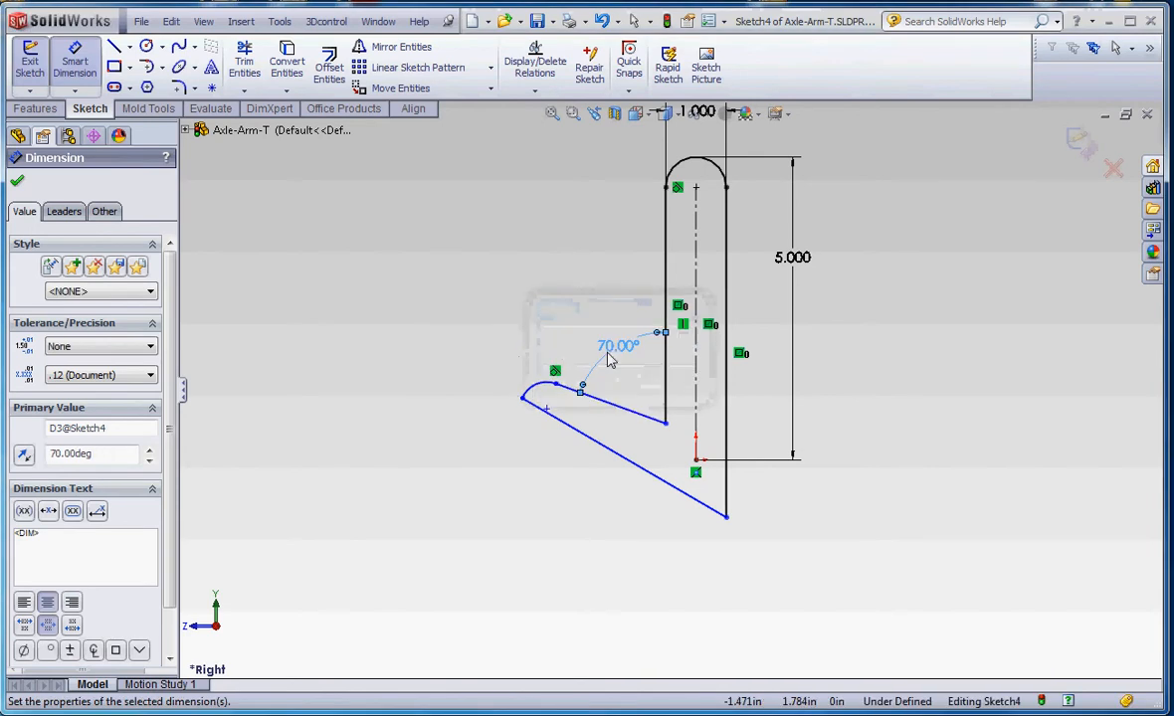
left_click(16, 179)
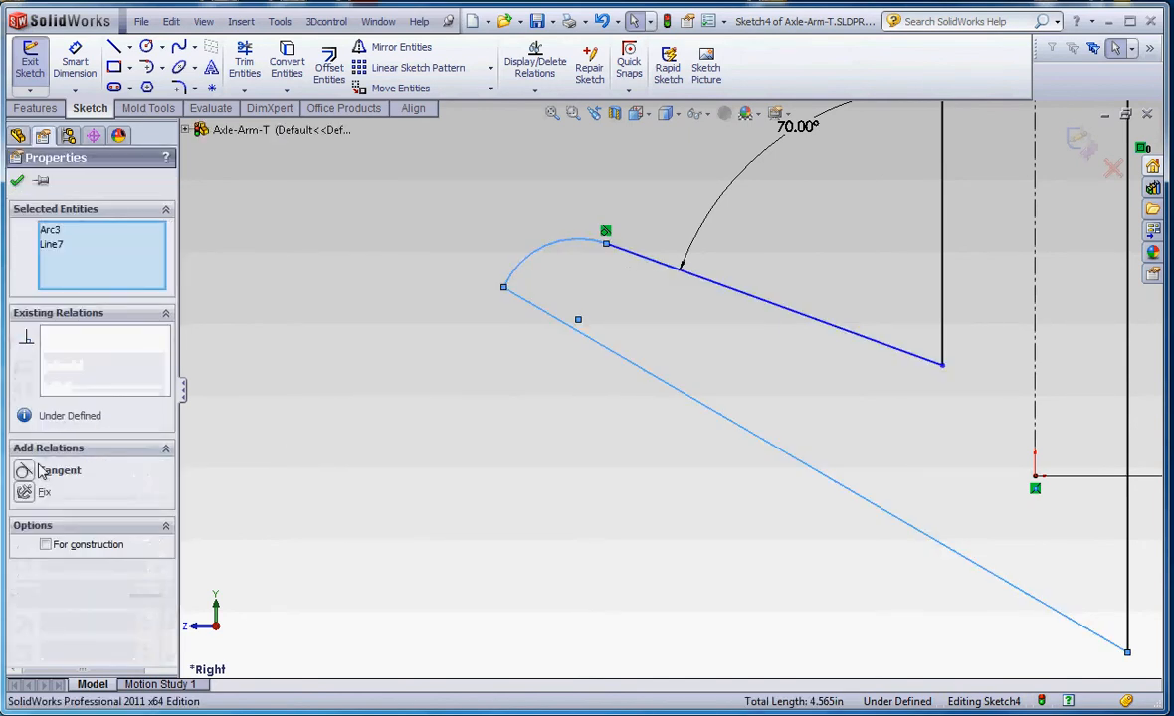
Make the angled lines tangent to the end arc, parallel, and .750 apart.
left_click(16, 179)
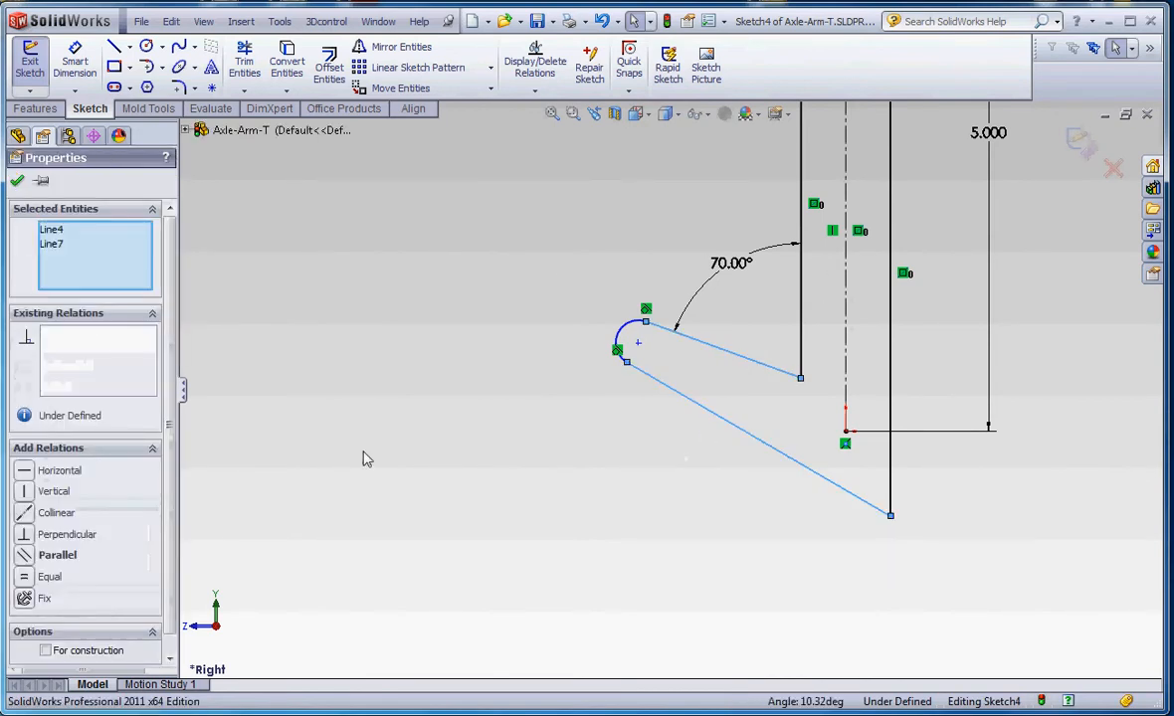
left_click(16, 179)
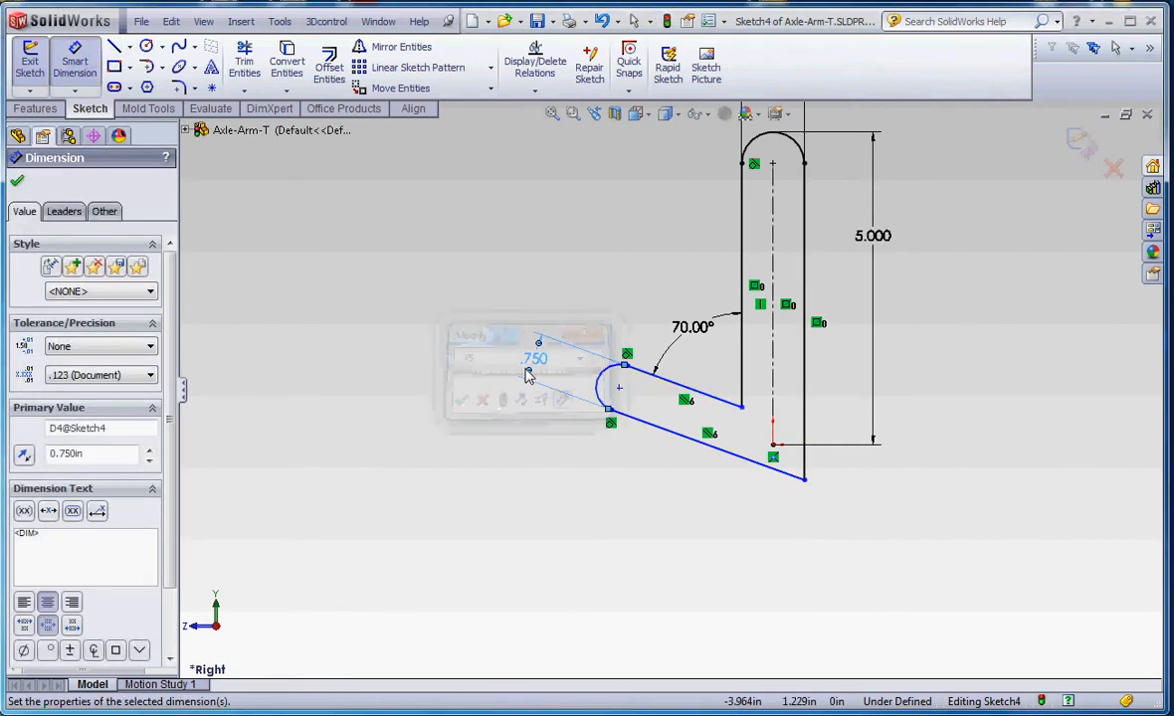
left_click(16, 179)
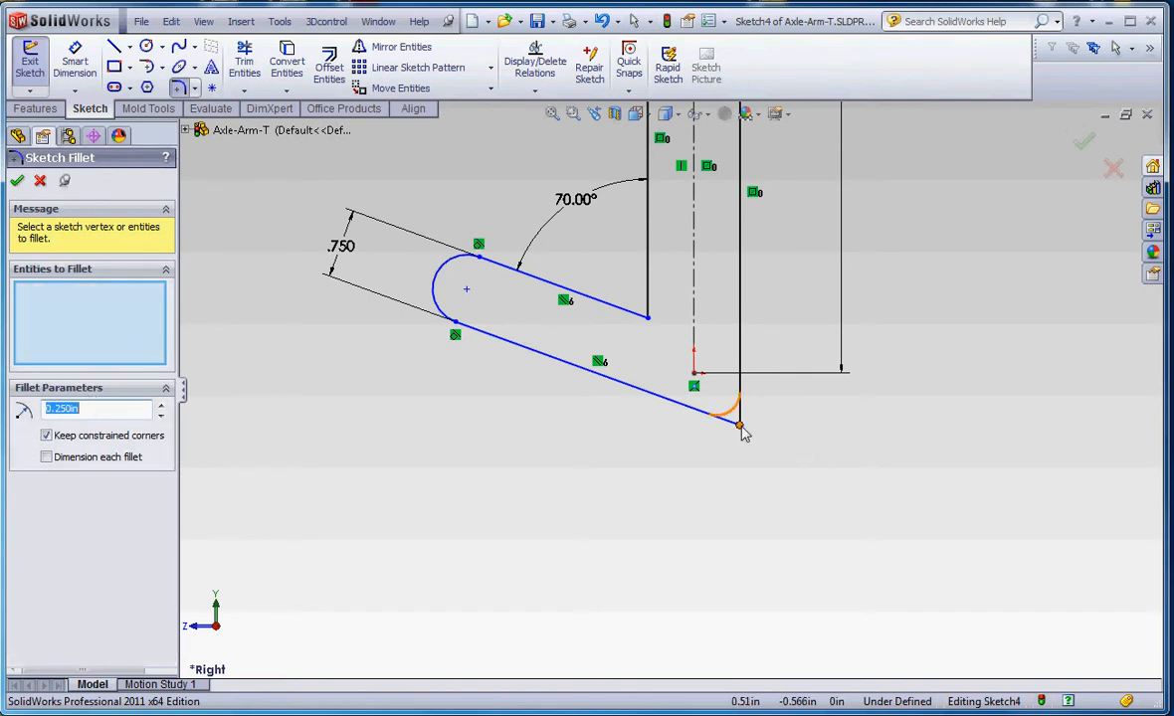
Apply R.250 sketch fillets to the outer and inner corners between the legs.
left_click(736, 412)
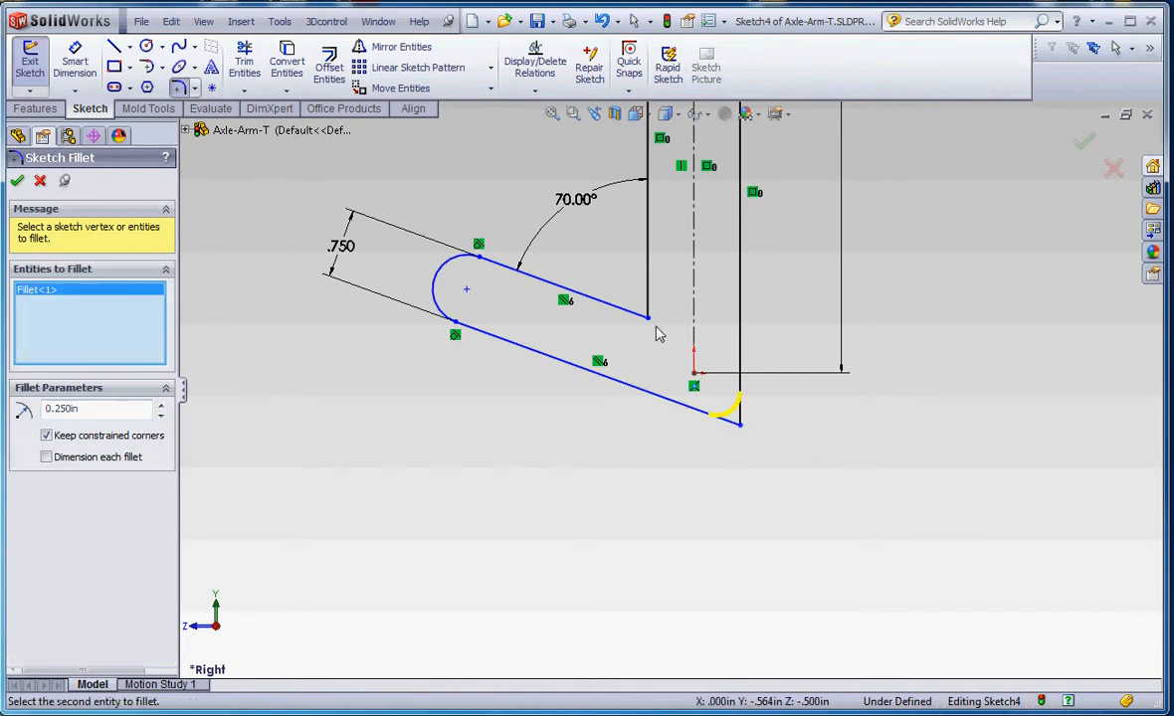
left_click(645, 306)
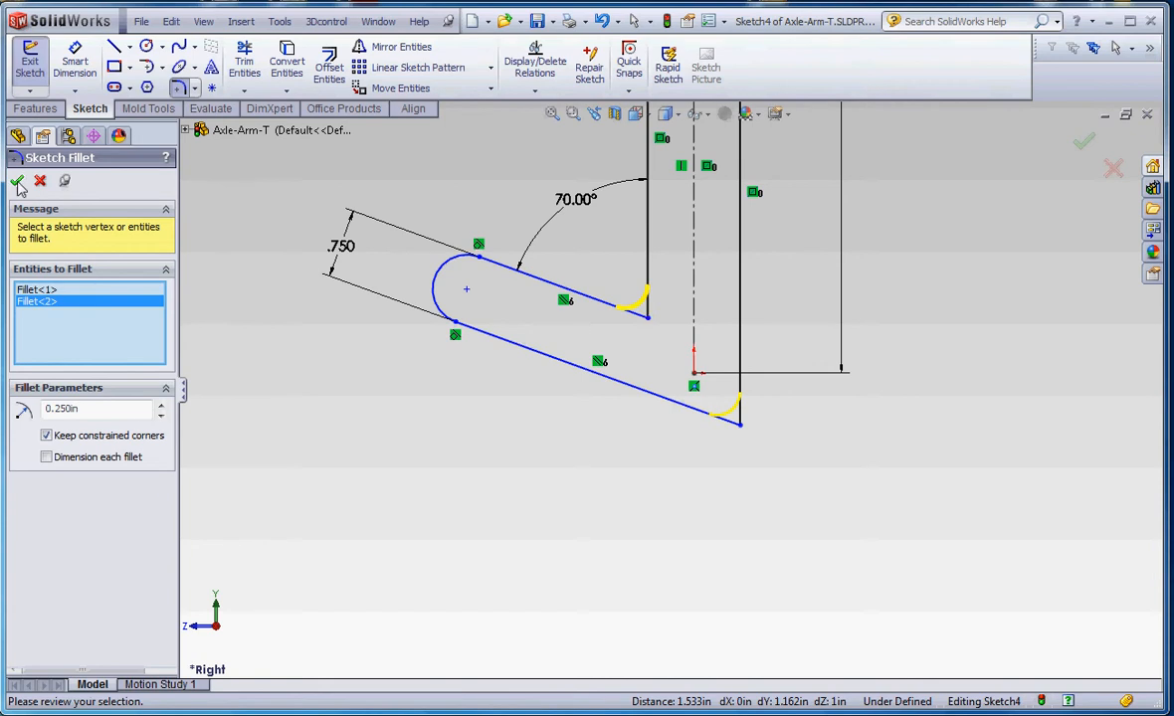
left_click(16, 179)
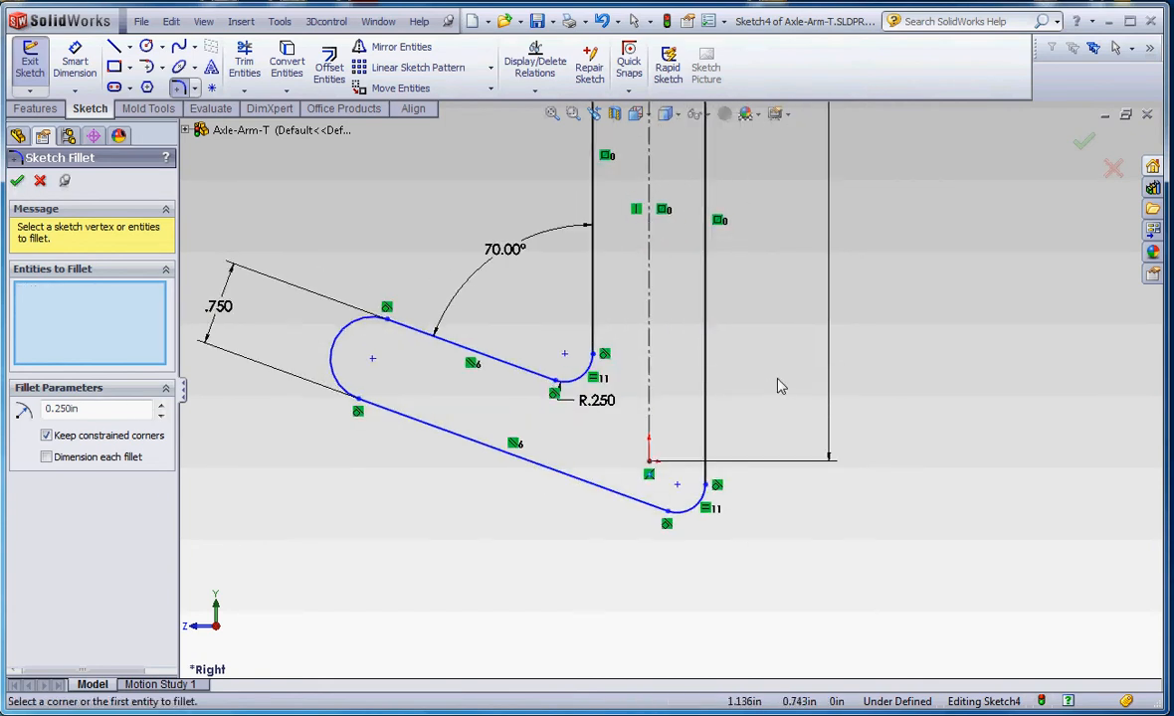
mouse_move(692, 372)
type("2.2")
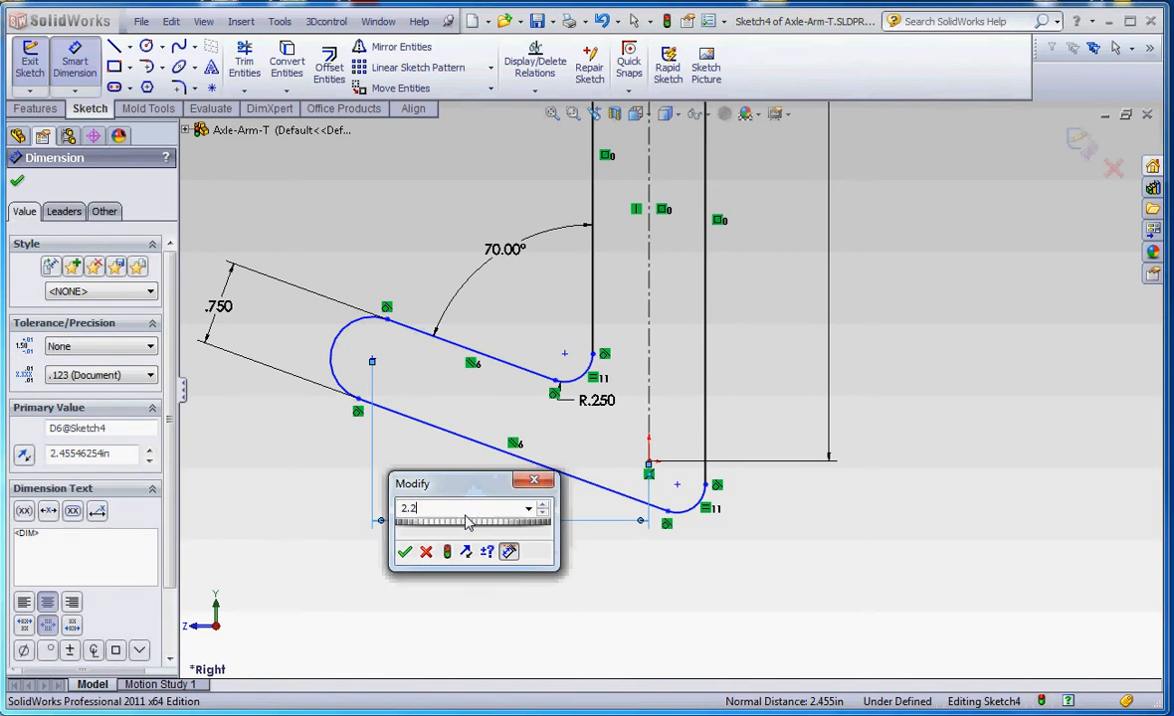
Dimension the angled leg with a 2.250 horizontal distance and a .500 offset.
left_click(404, 553)
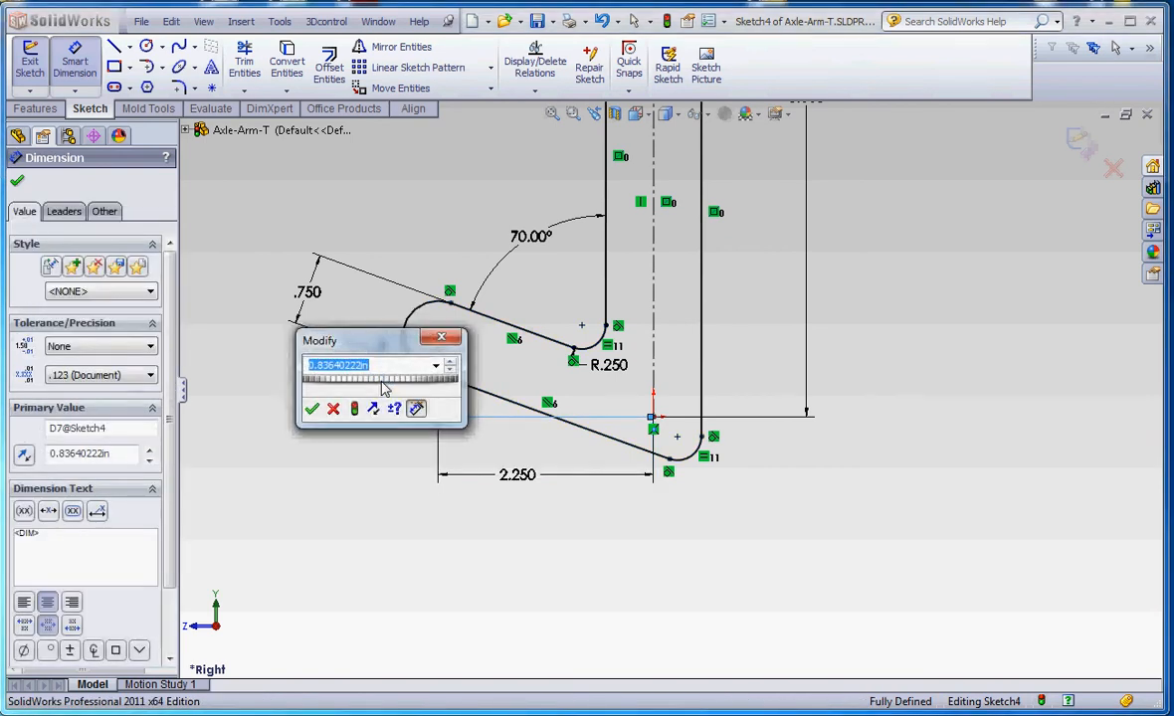
left_click(313, 410)
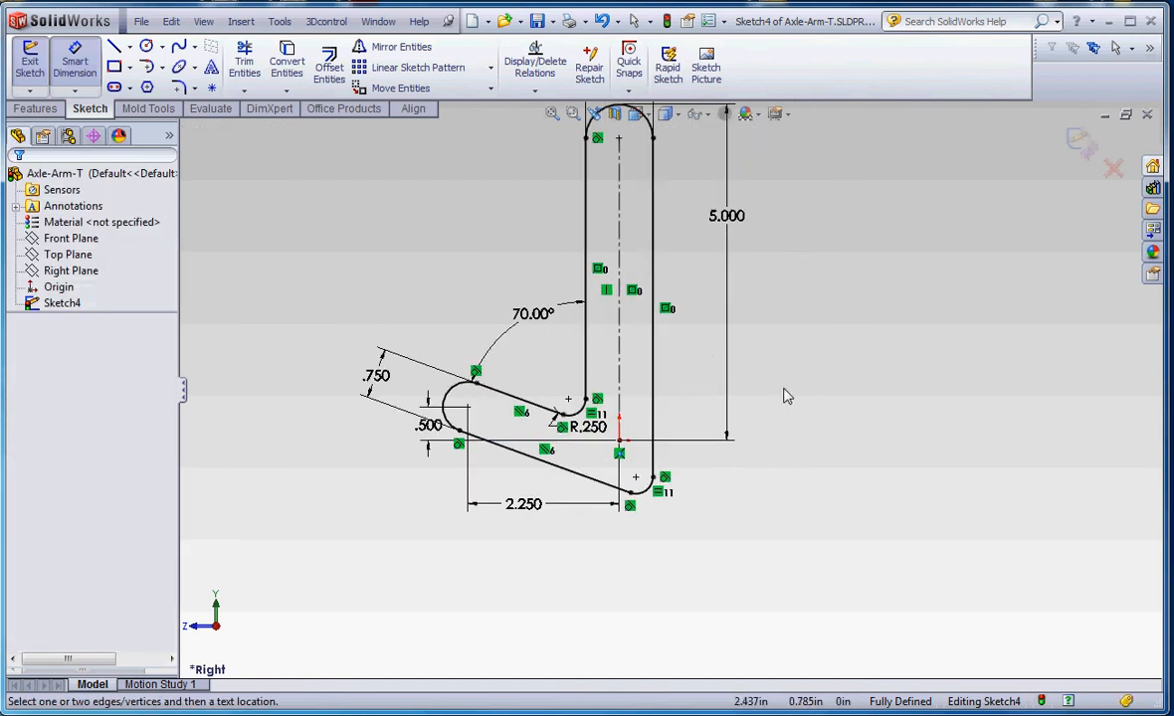
left_click(533, 314)
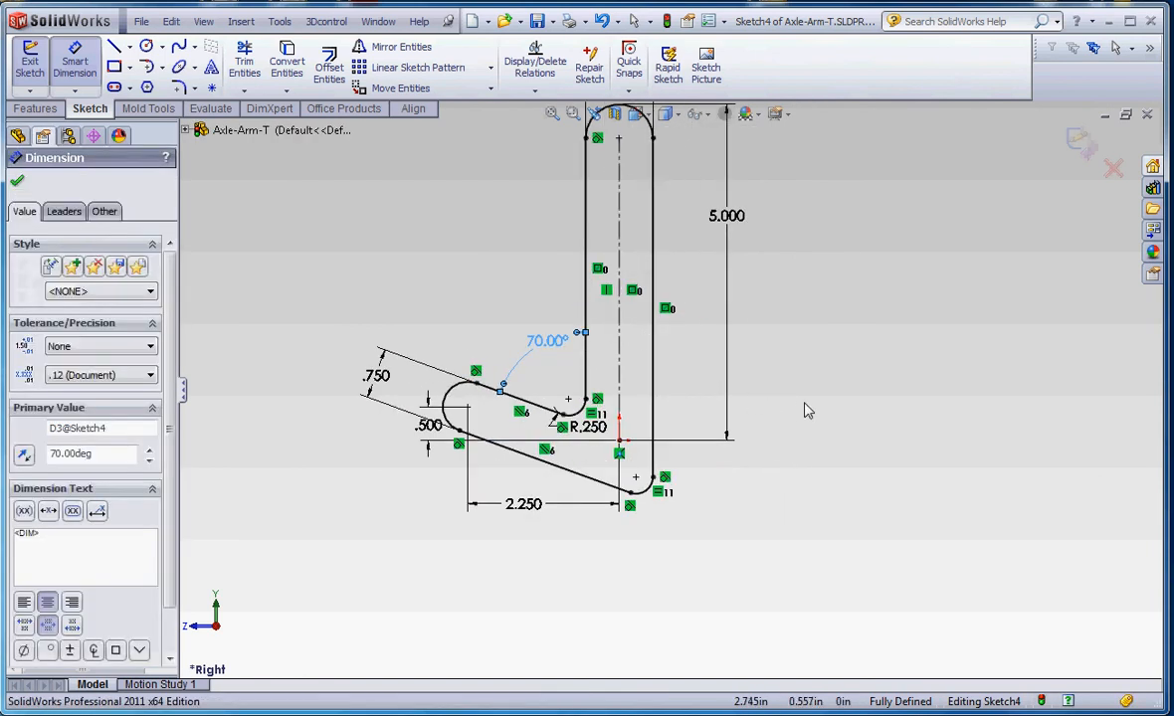